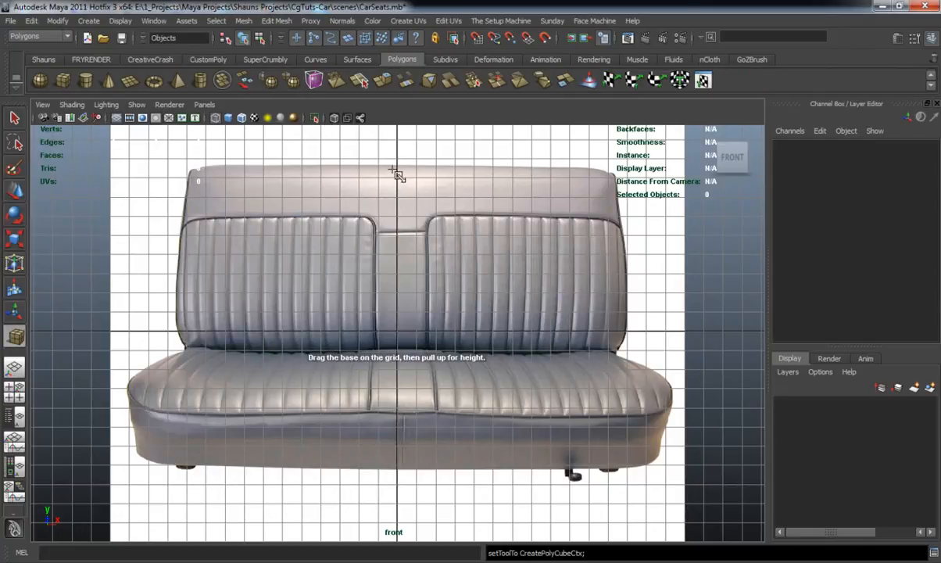
Draw a polygon cube over the backrest in the front reference and size it to the outline
drag(394, 170, 414, 296)
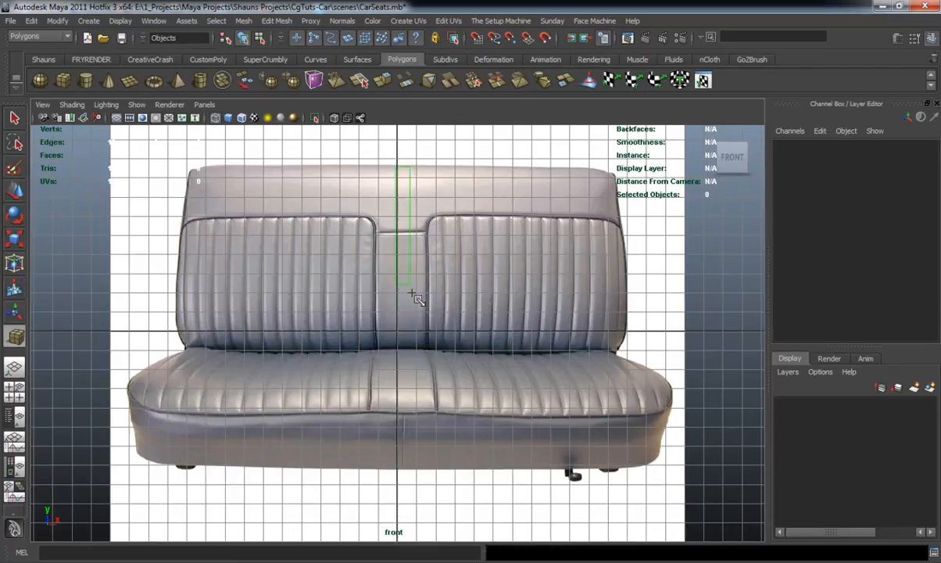
drag(414, 297, 540, 351)
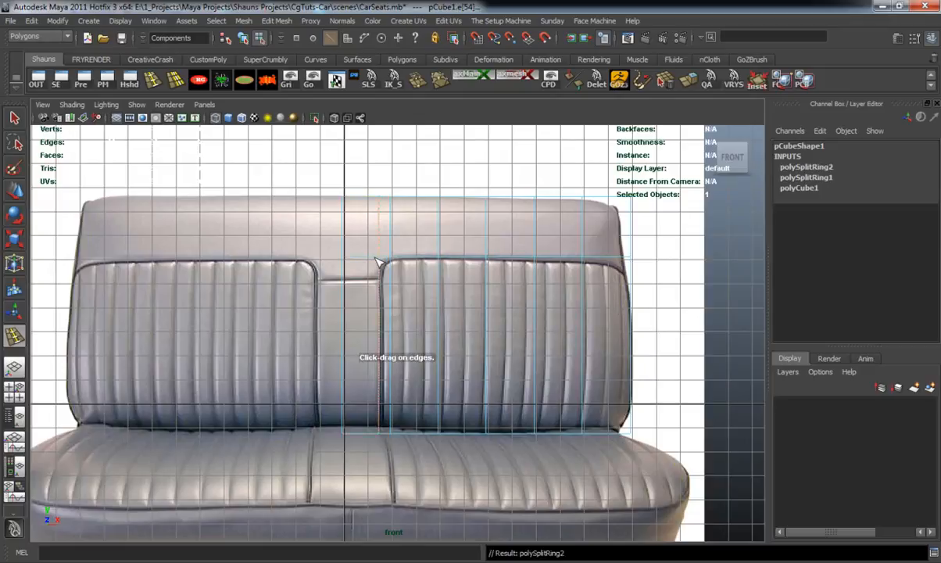
Insert edge loops at the backrest's center seam and along the panel seams
click(378, 269)
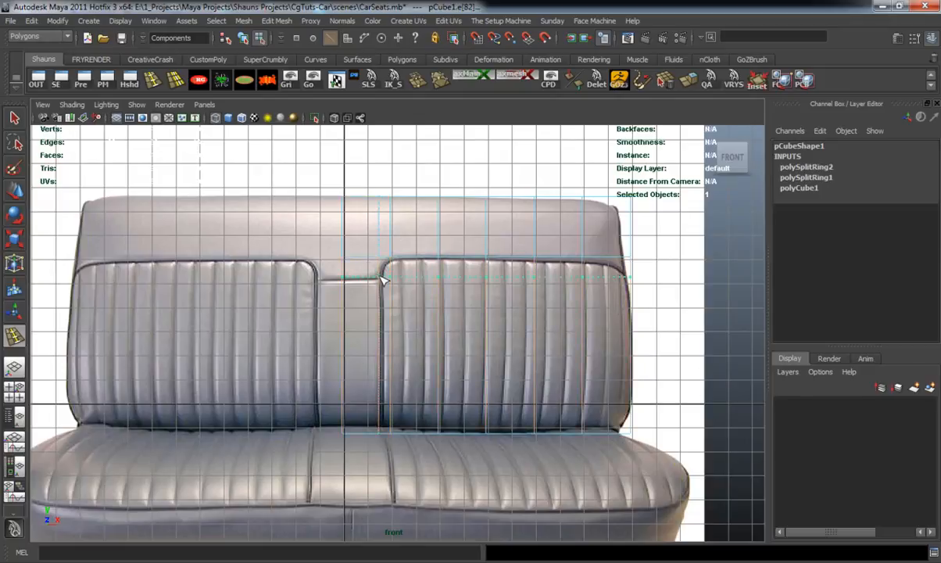
click(398, 278)
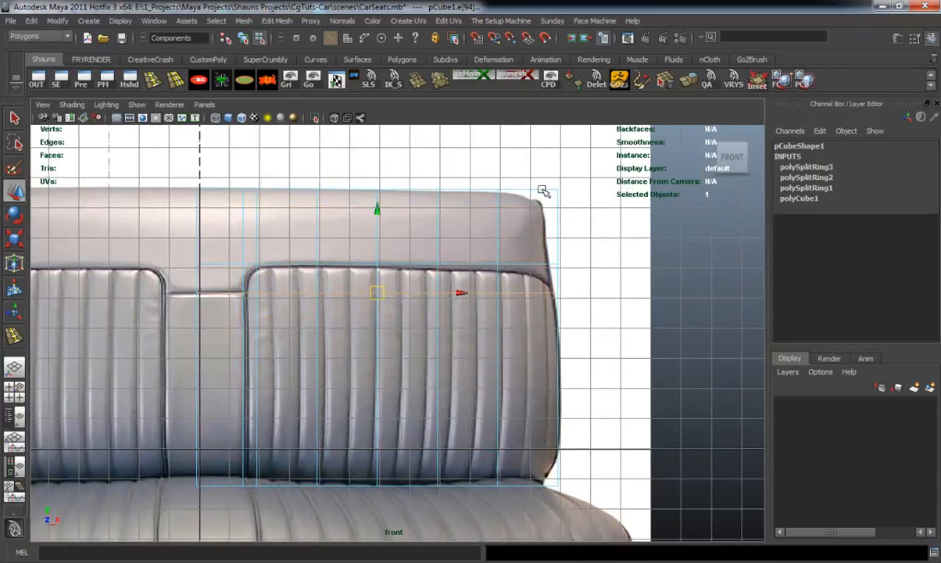
click(540, 200)
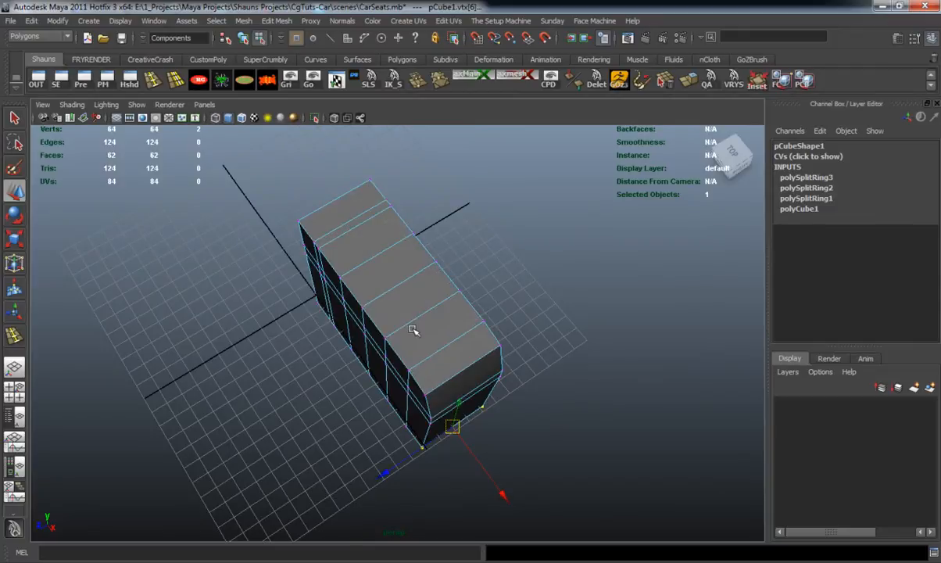
Inspect the block from several angles and add another edge loop to shape the top
drag(414, 328, 546, 312)
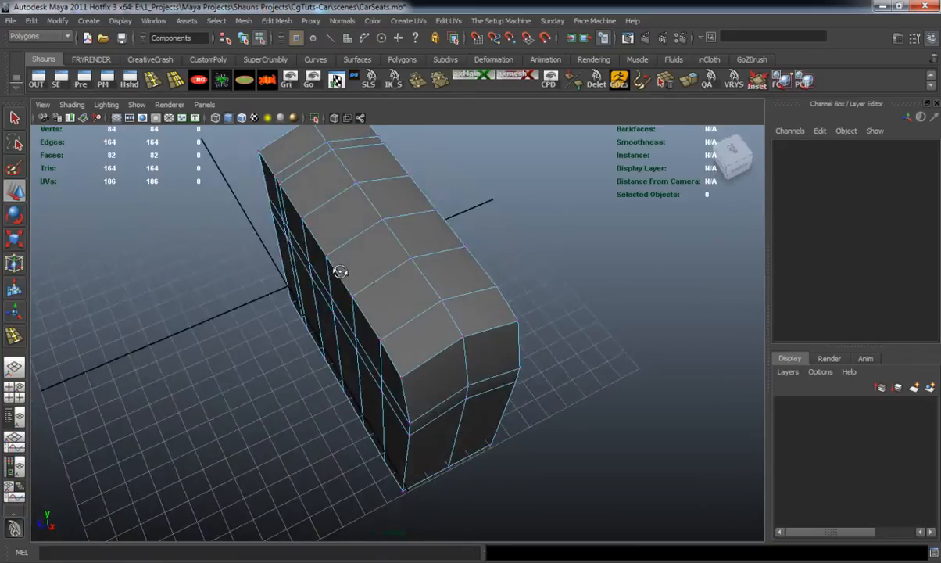
drag(341, 272, 322, 293)
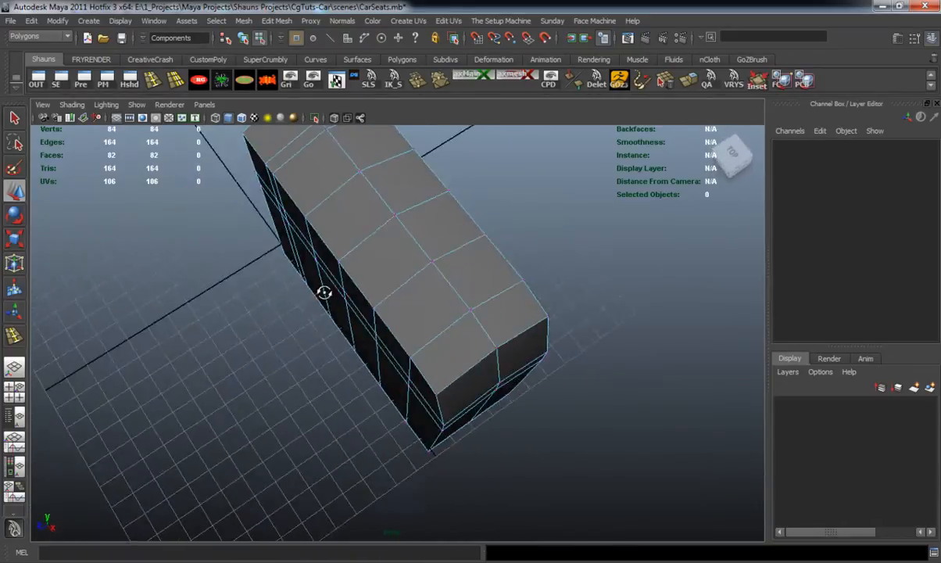
drag(322, 294, 431, 294)
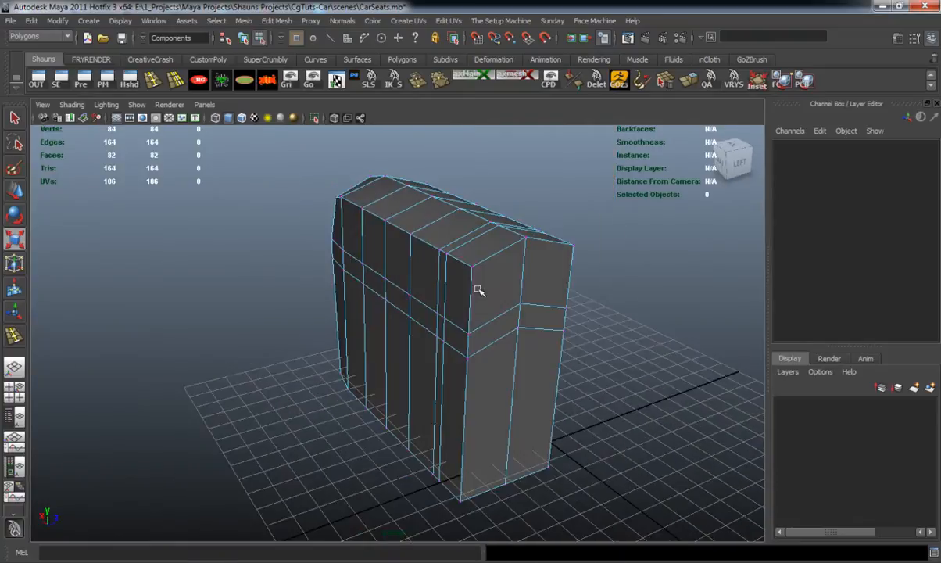
click(497, 278)
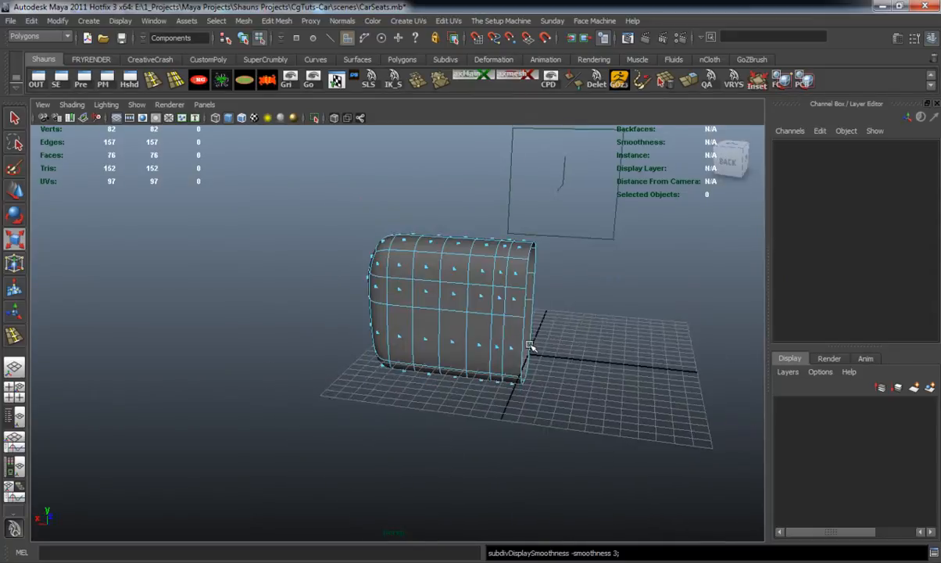
Rotate the duplicated backrest 90° to lie flat and move it below as the seat cushion
key(1)
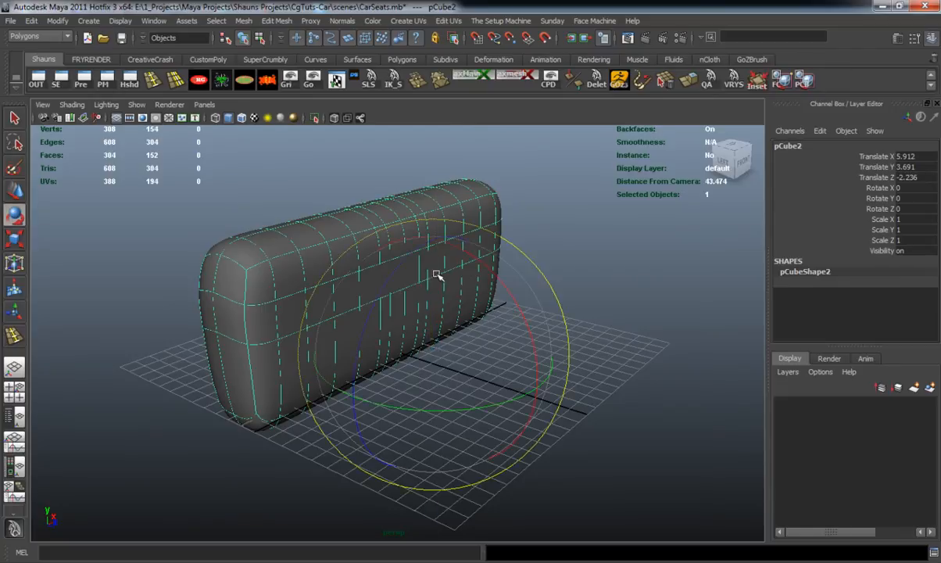
drag(438, 275, 539, 419)
text(90)
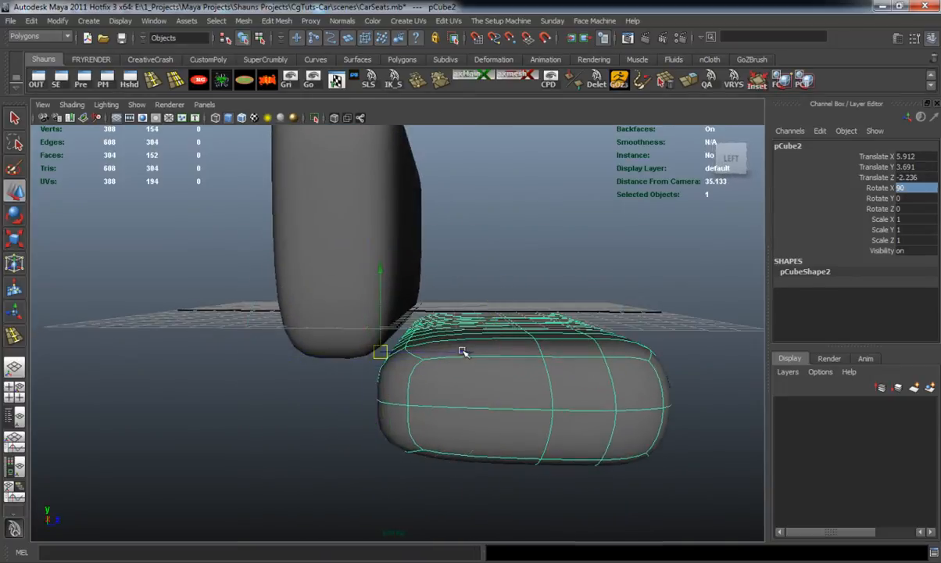
drag(463, 351, 416, 359)
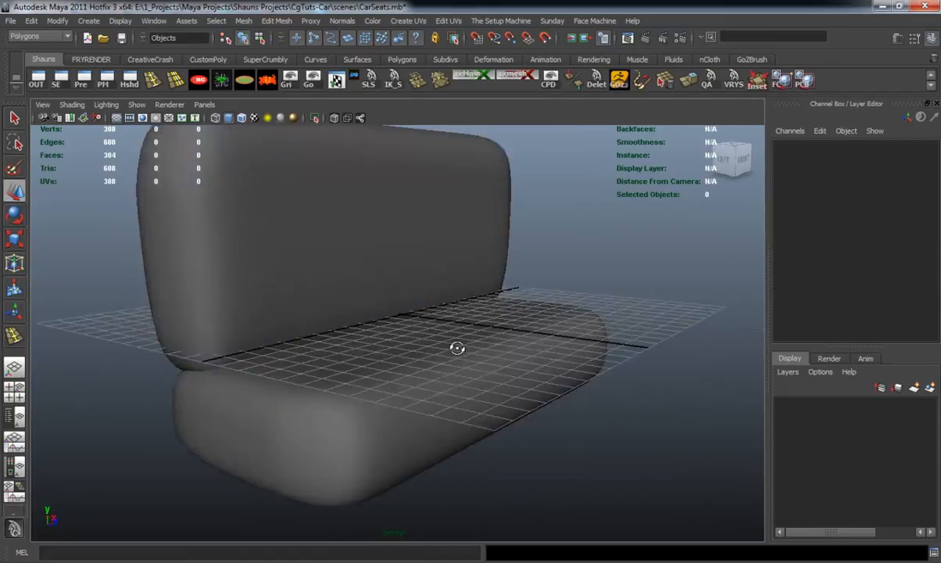
drag(457, 347, 340, 375)
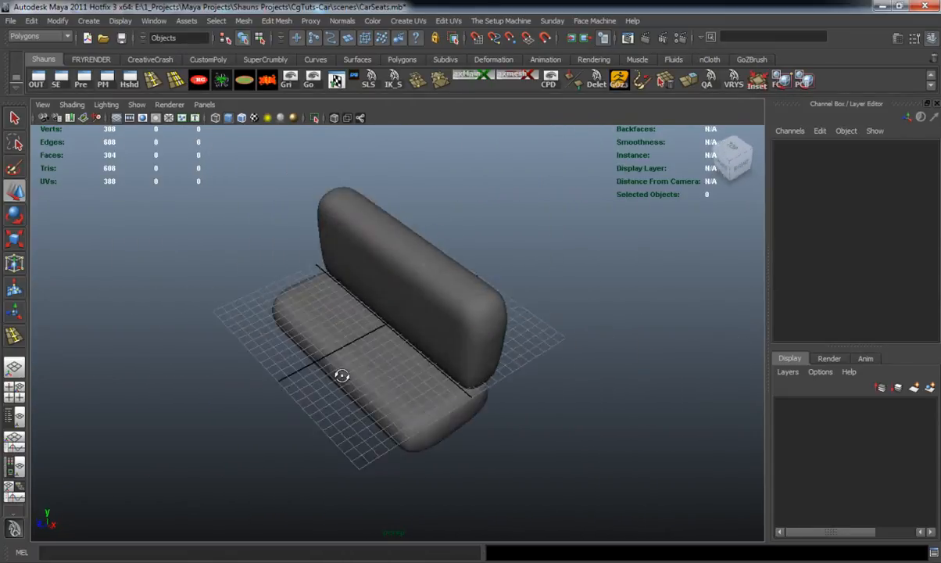
Select the backrest and cushion together for Export Selection
drag(341, 375, 441, 342)
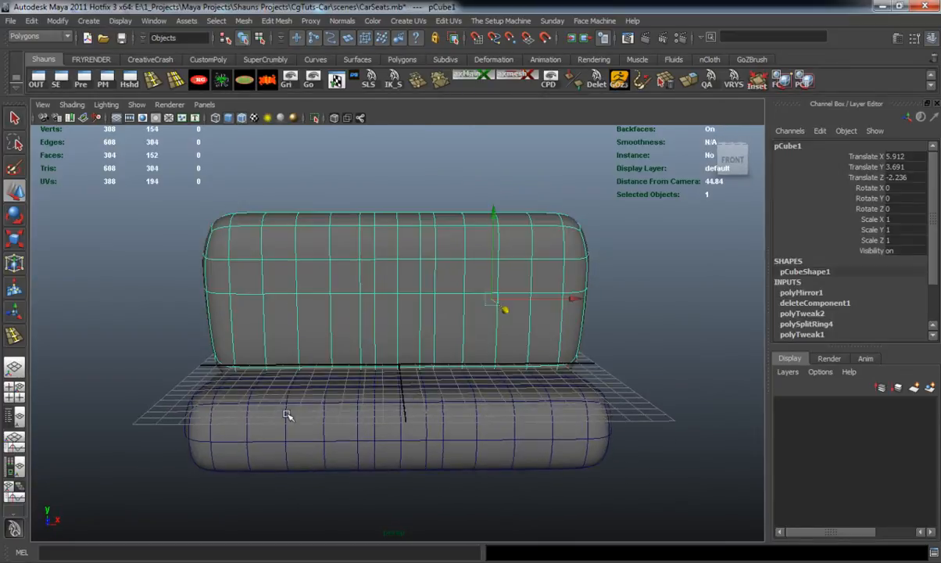
click(313, 437)
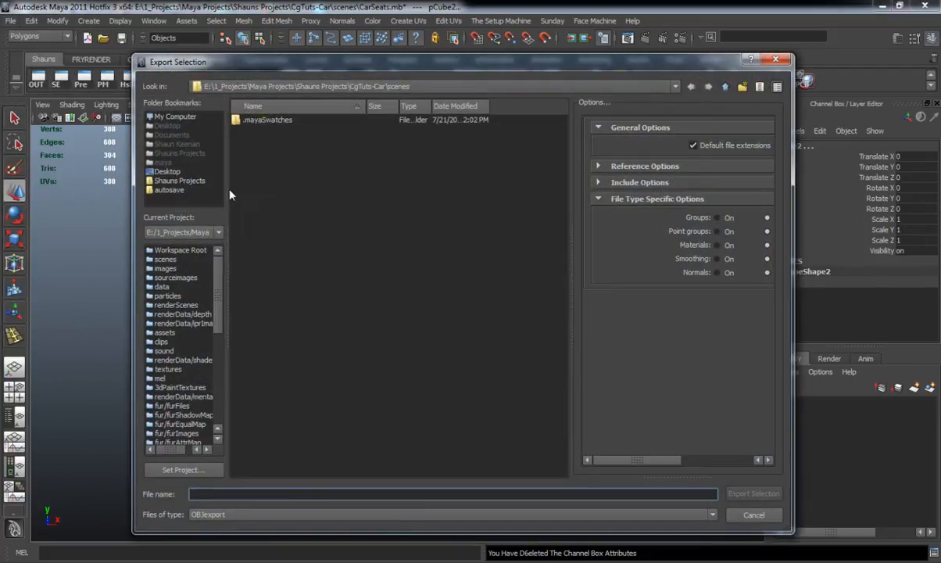
Export the selected seat pieces to the Desktop as an OBJ named Seat
click(165, 170)
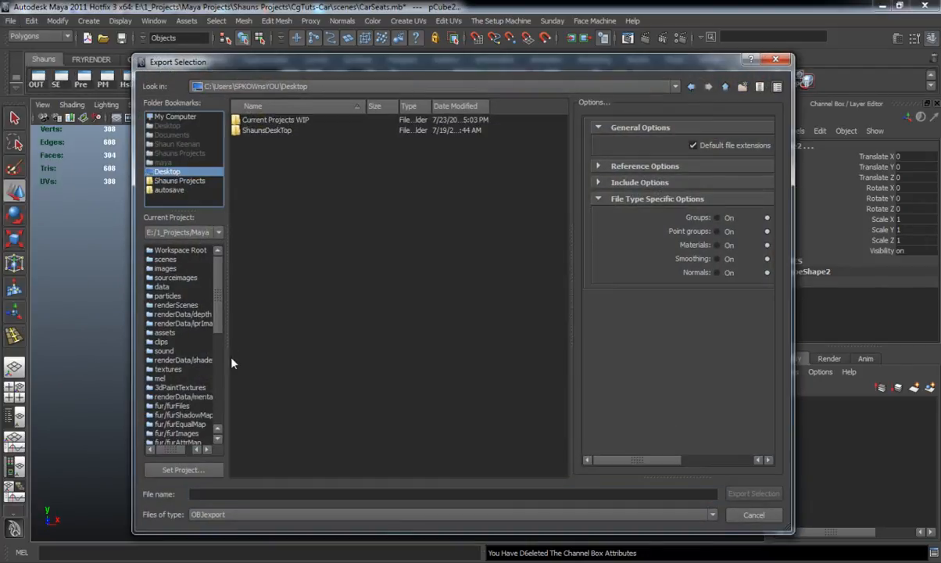
text(Sea)
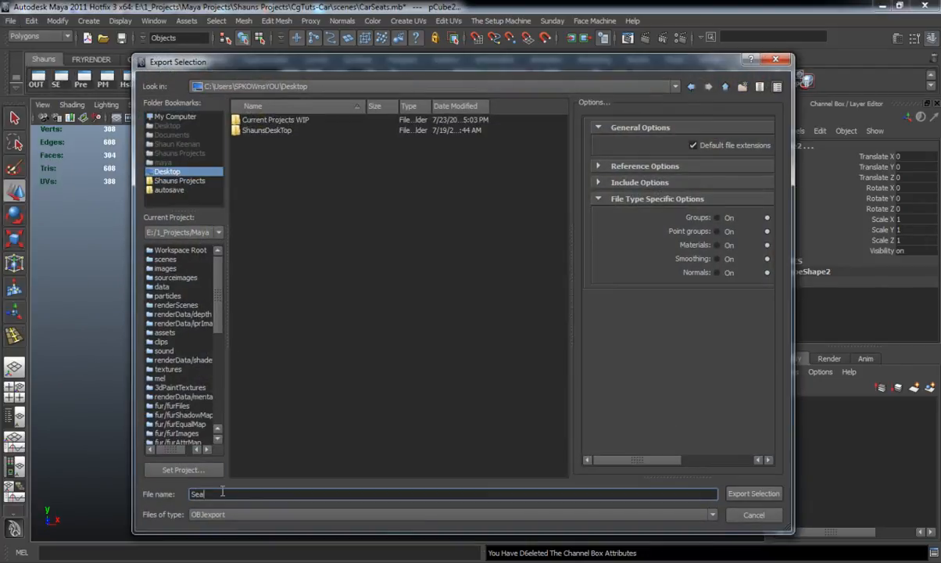
click(753, 494)
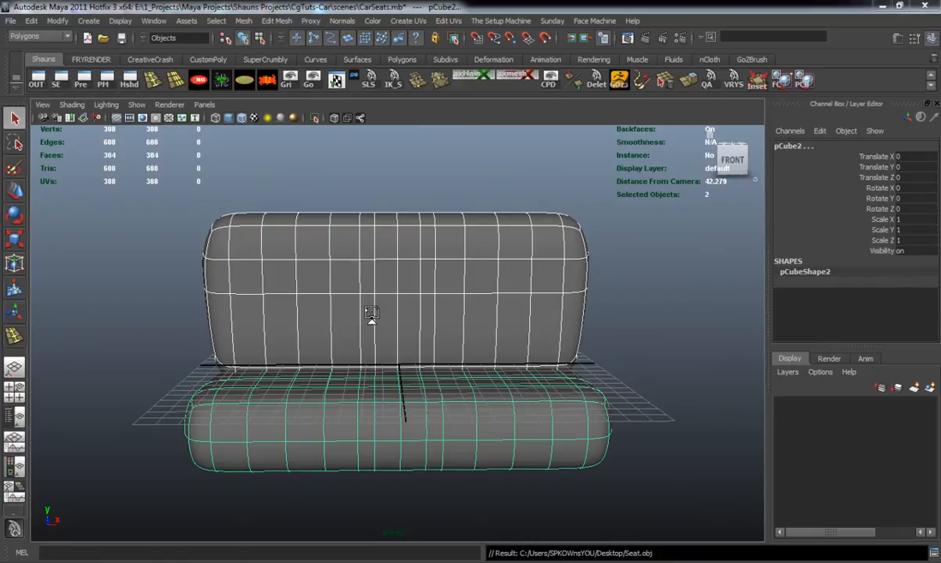
mouse_move(329, 292)
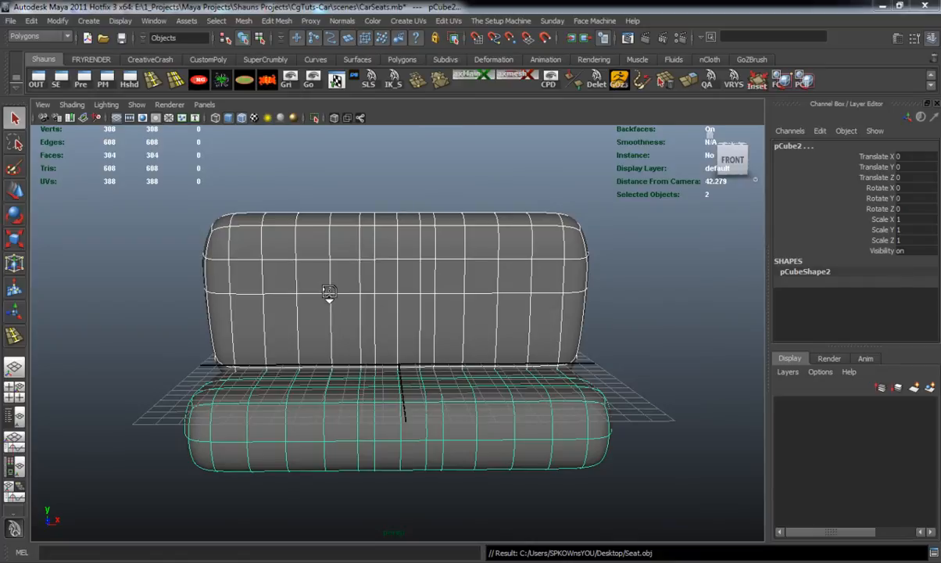
mouse_move(322, 289)
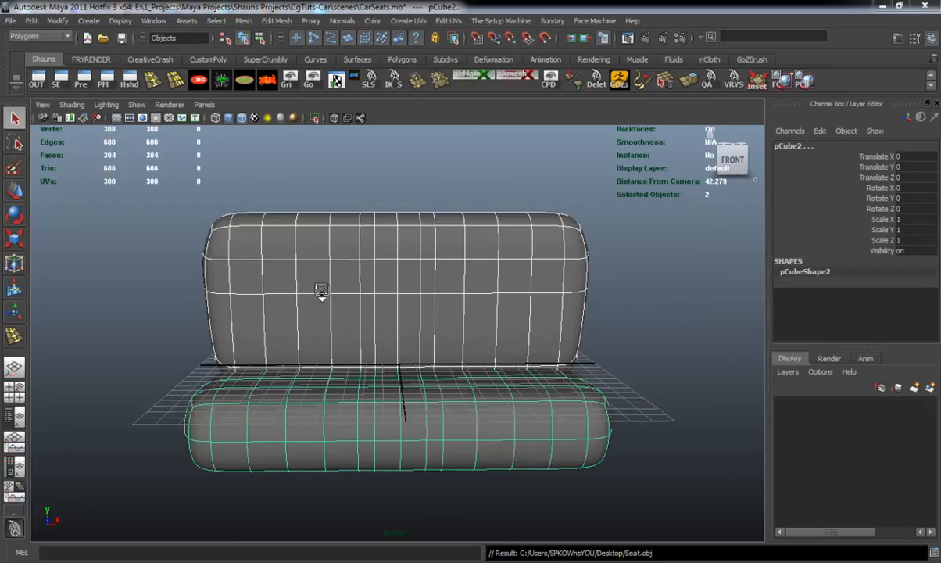
mouse_move(190, 294)
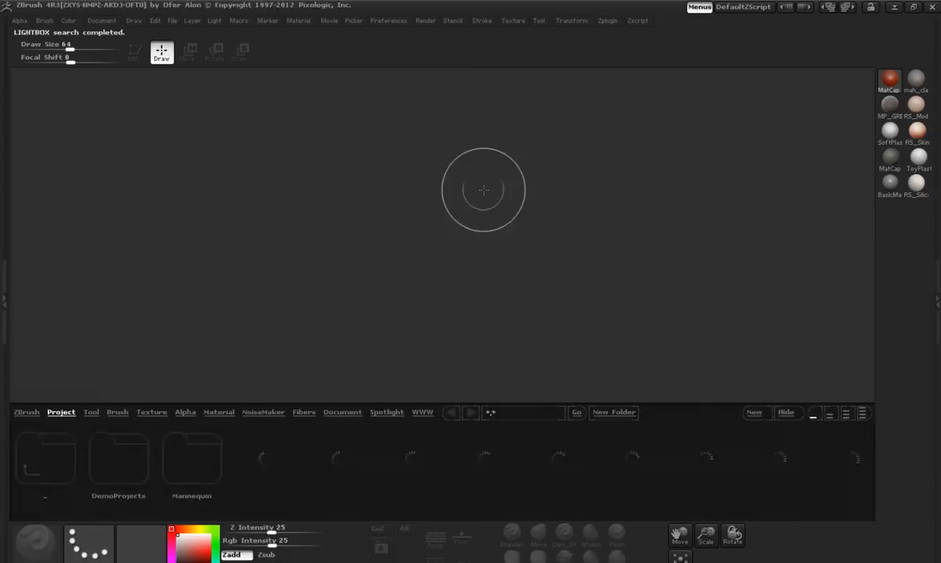
Load the exported Seat model into ZBrush as a new tool
click(538, 20)
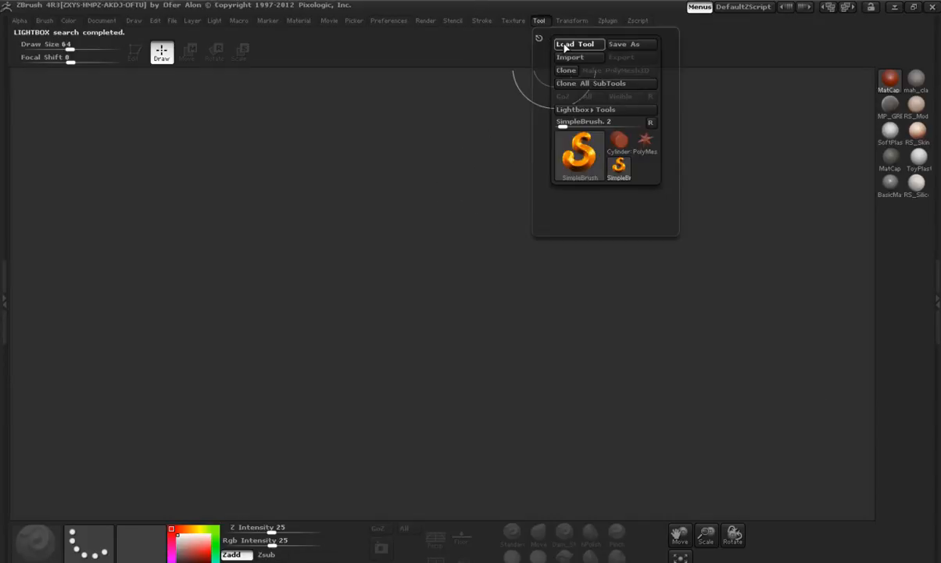
click(538, 21)
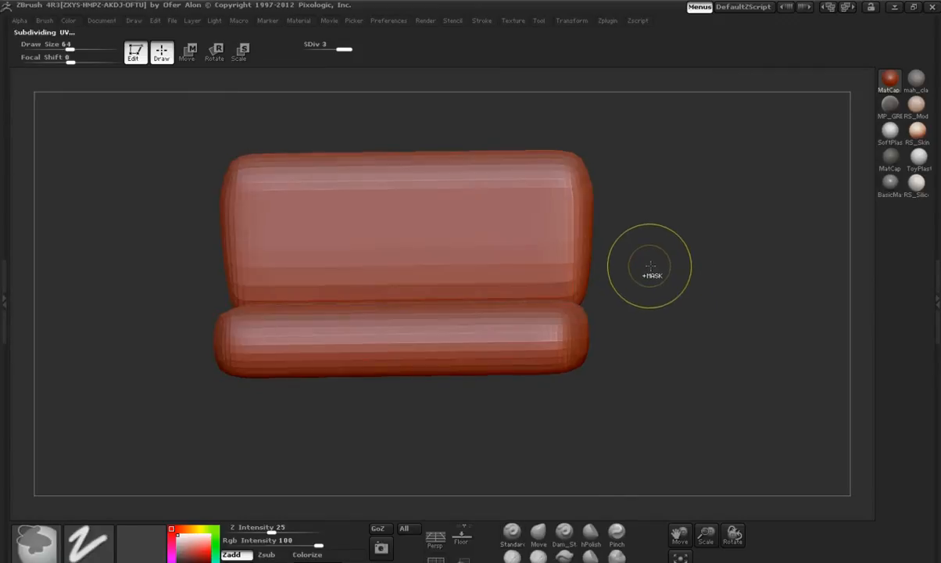
Assign a neutral grey MatCap material and check the seat's form from the side and front
click(916, 81)
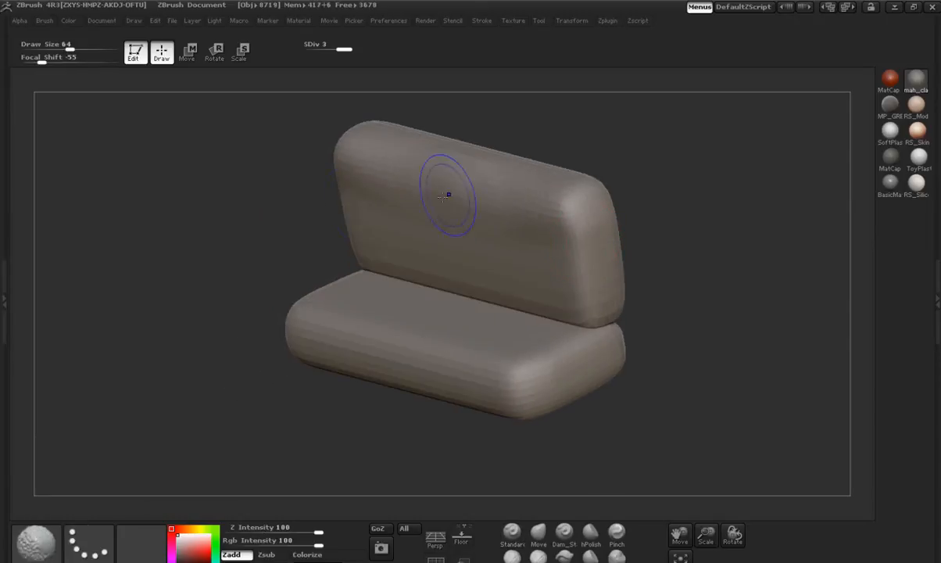
drag(444, 194, 238, 492)
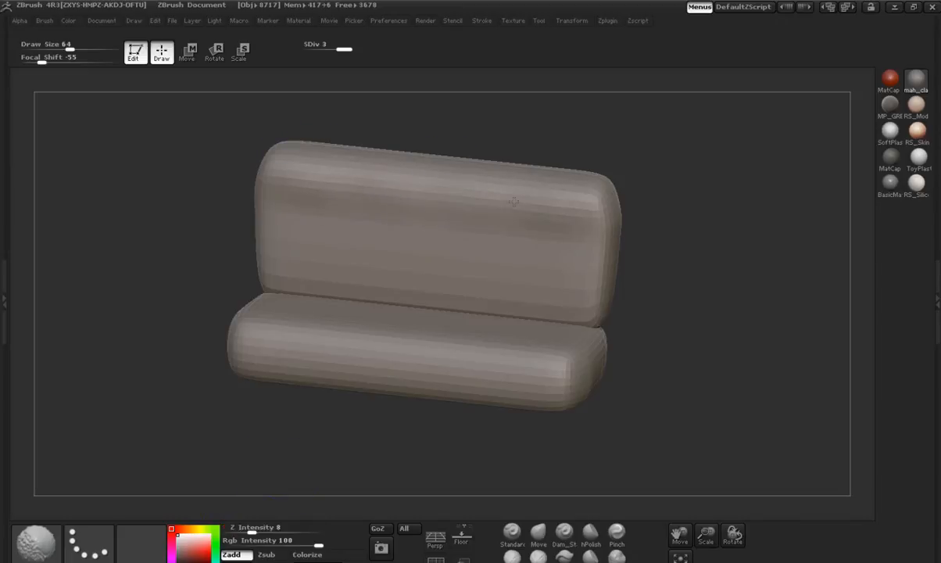
drag(514, 202, 441, 233)
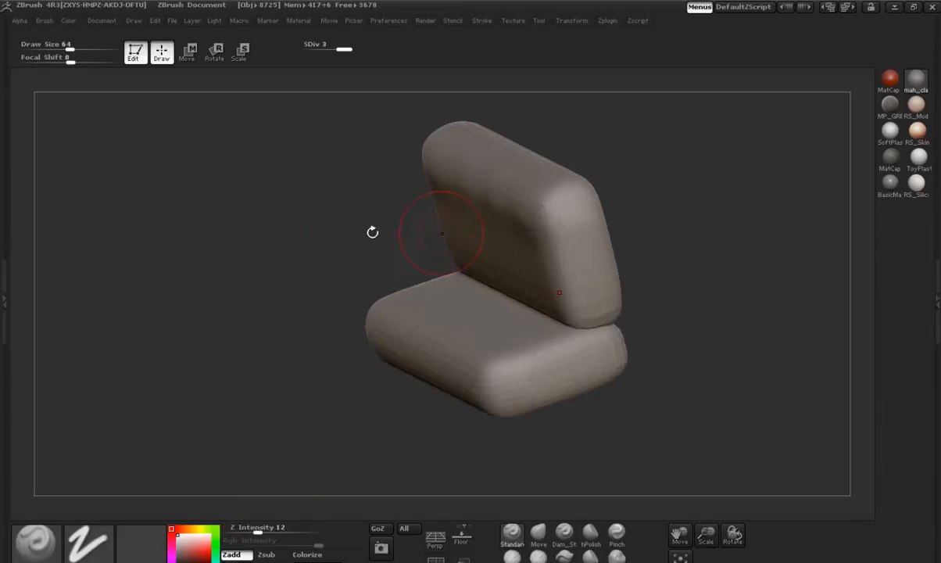
drag(440, 233, 673, 259)
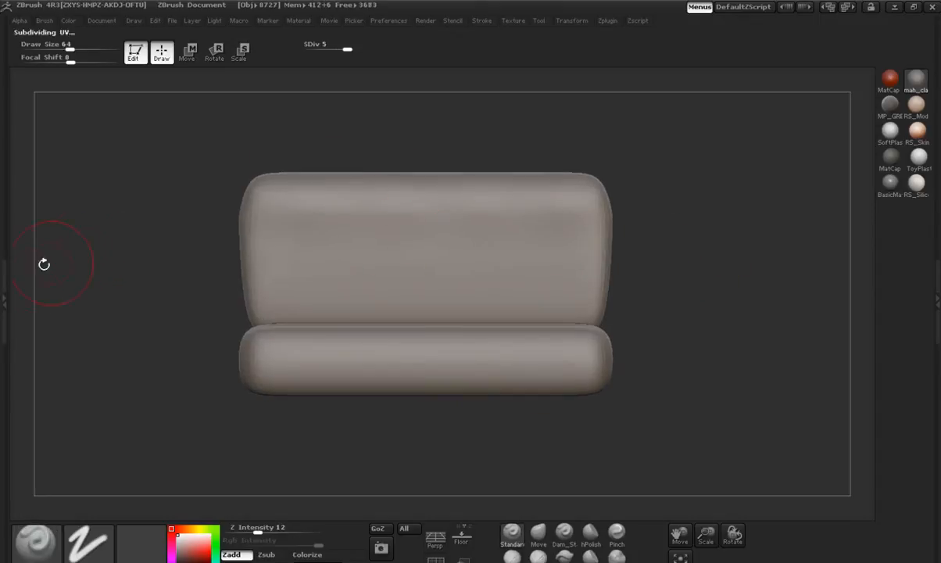
Step the seat down to its lowest subdivision level in Tool > Geometry
click(28, 100)
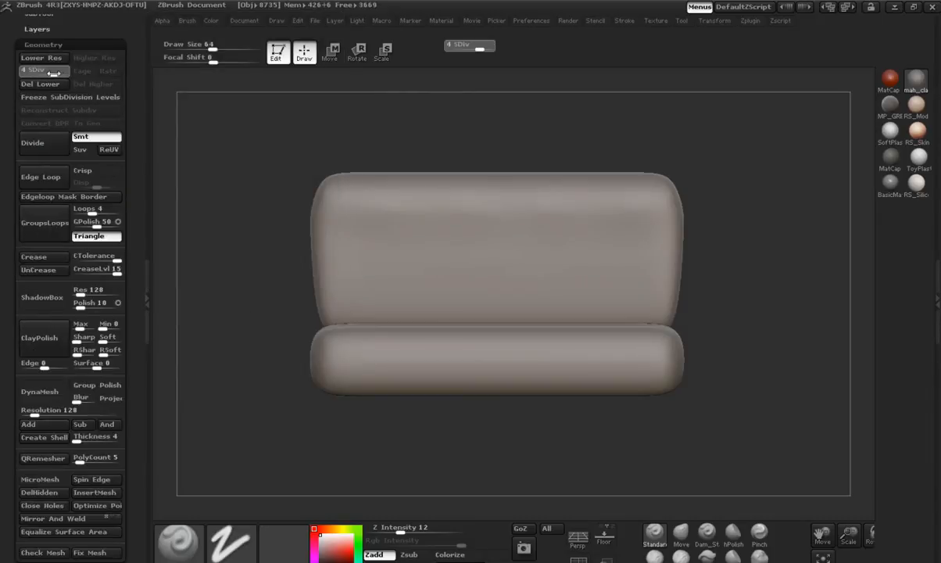
click(41, 56)
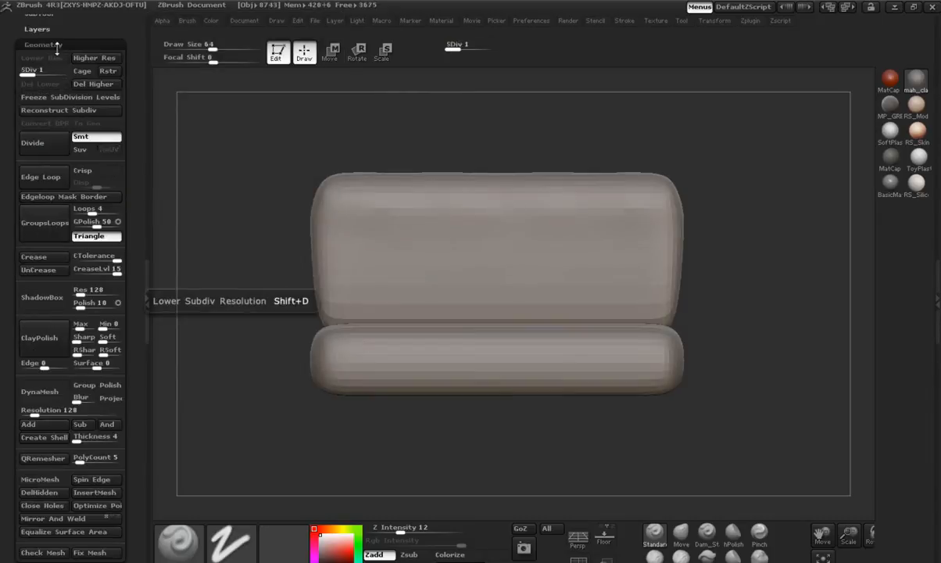
Check the polyframe, reduce the draw size and carve a vertical channel down the backrest center with Dam_Standard
click(42, 44)
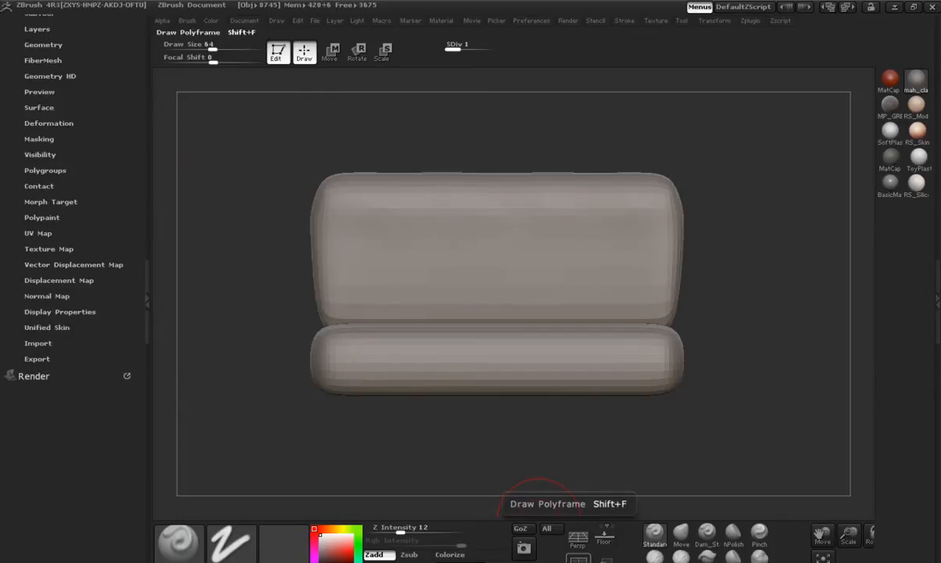
key(shift+f)
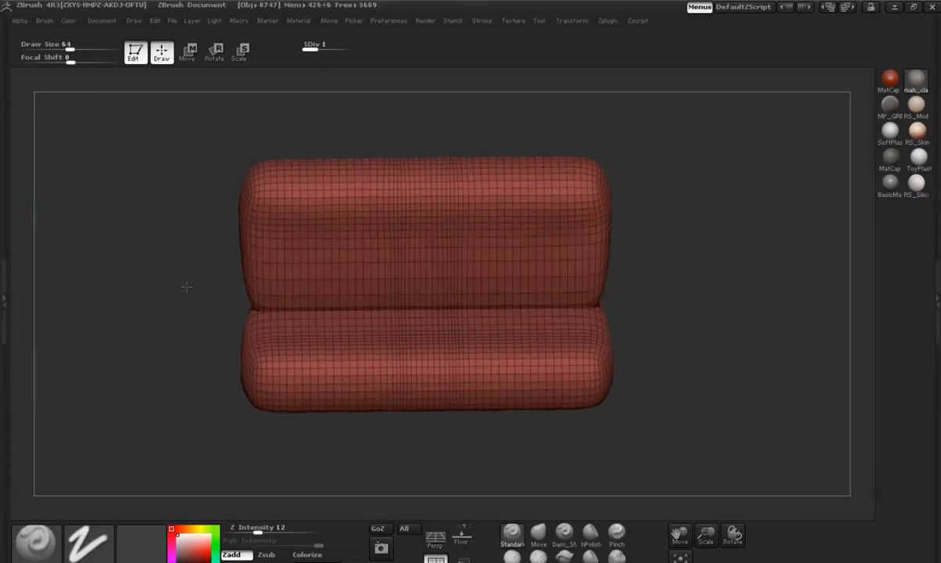
key(shift+f)
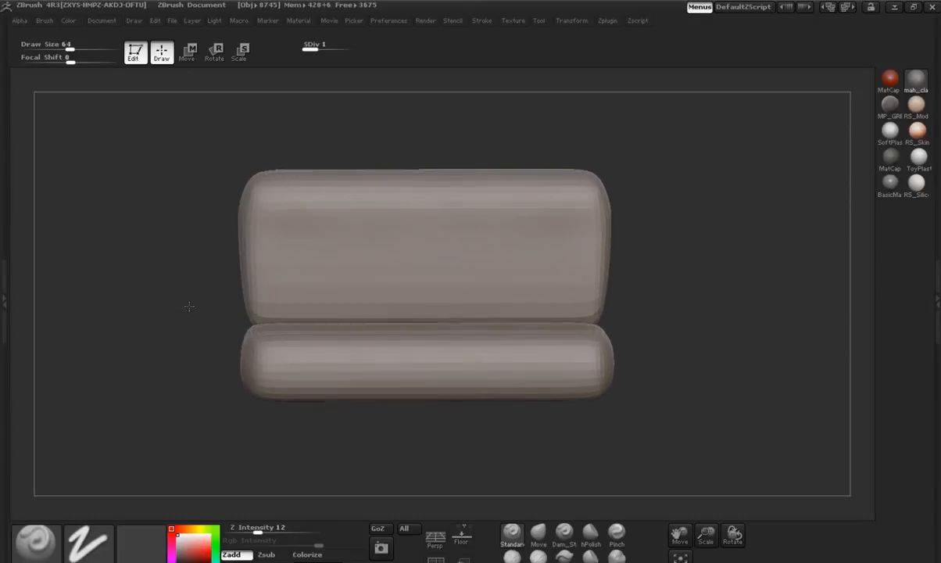
click(538, 249)
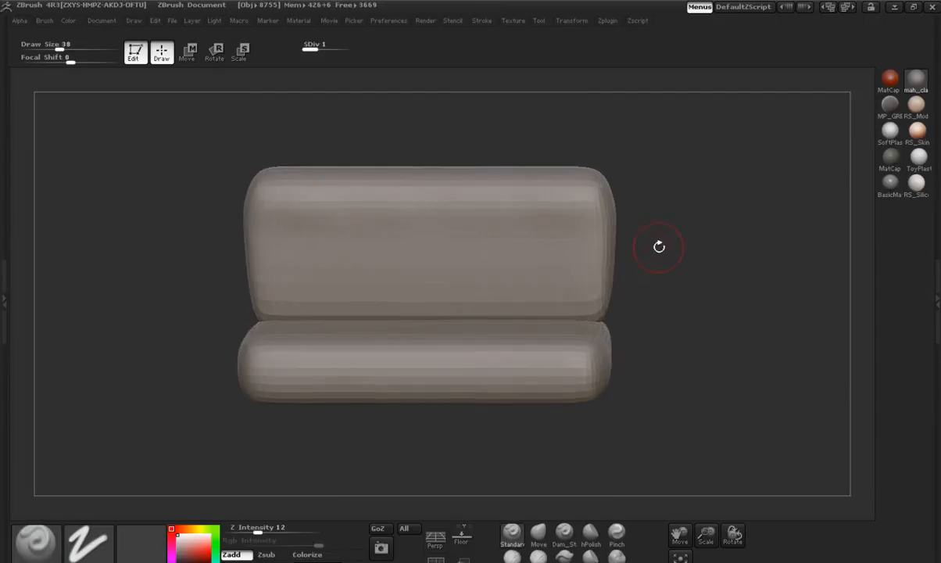
click(564, 535)
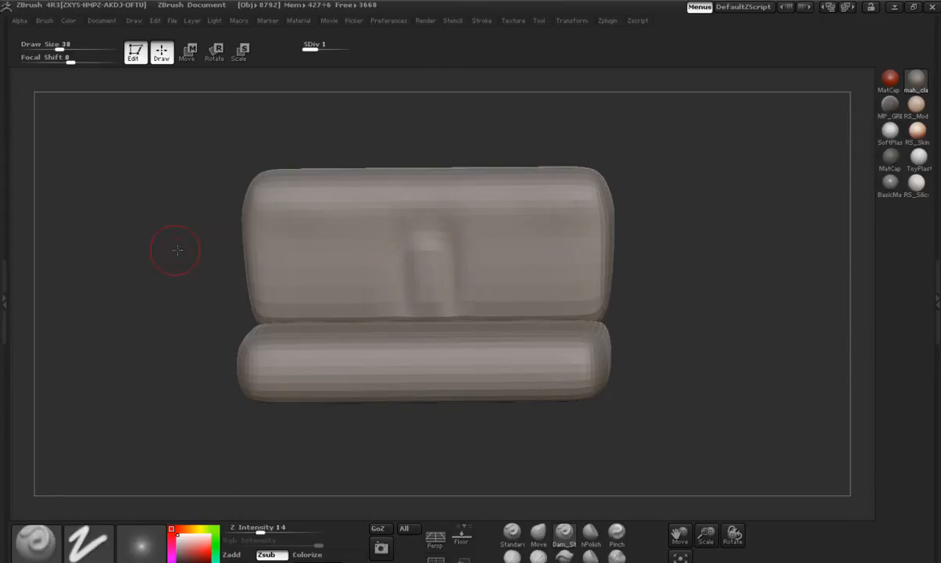
View the detailed reference car seat with pleated cushions in Maya
drag(178, 250, 644, 297)
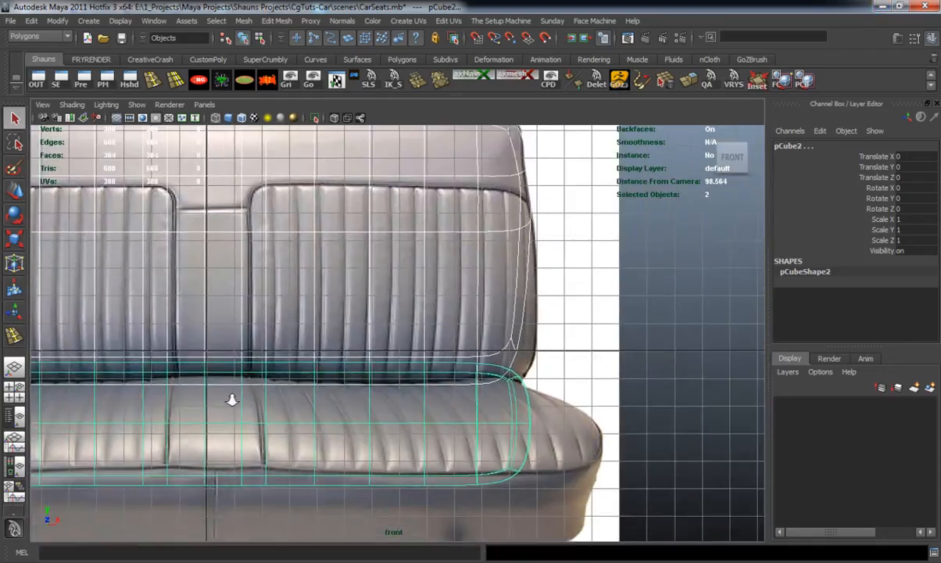
scroll(down, 3)
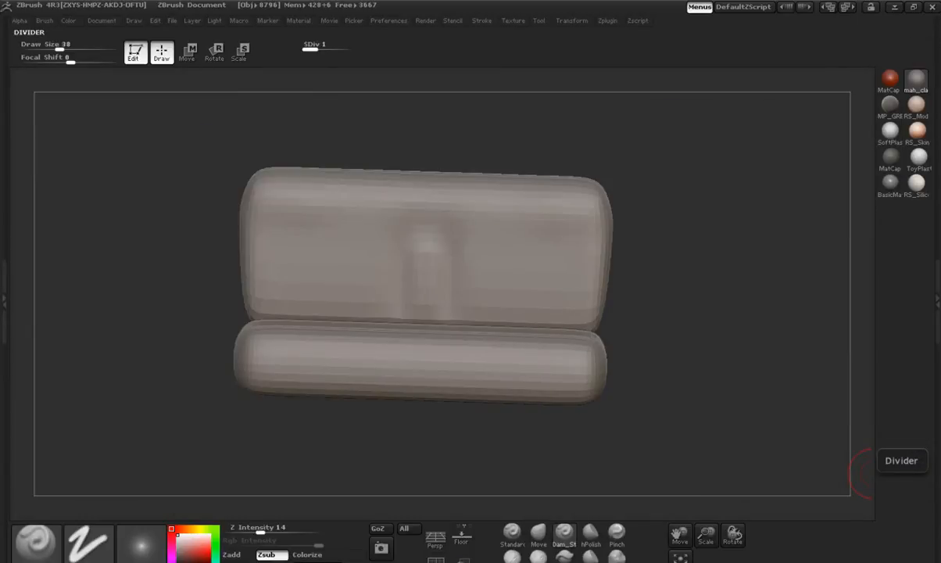
mouse_move(446, 336)
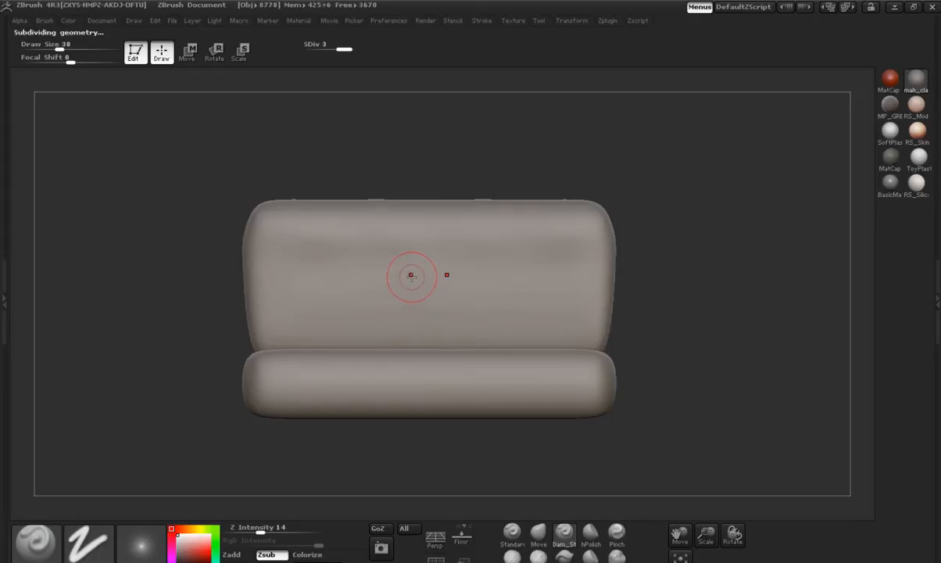
Carve a horizontal crease across the backrest with a small central notch, redoing the first stroke
drag(412, 275, 452, 278)
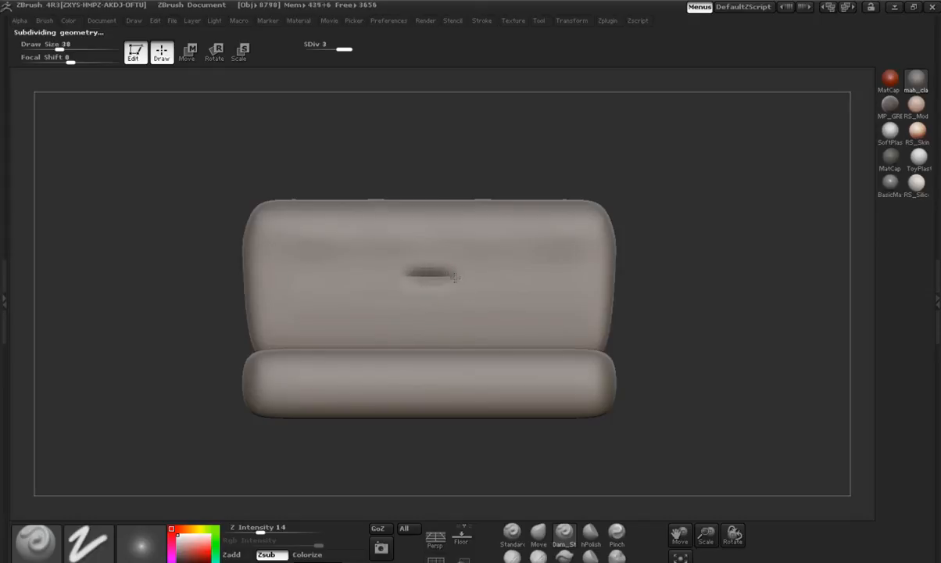
click(438, 274)
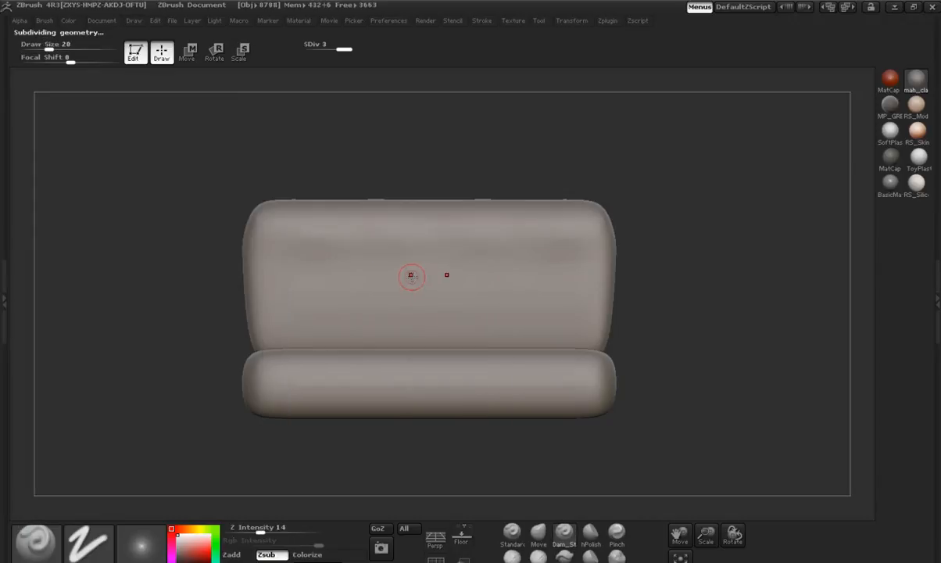
drag(413, 275, 444, 275)
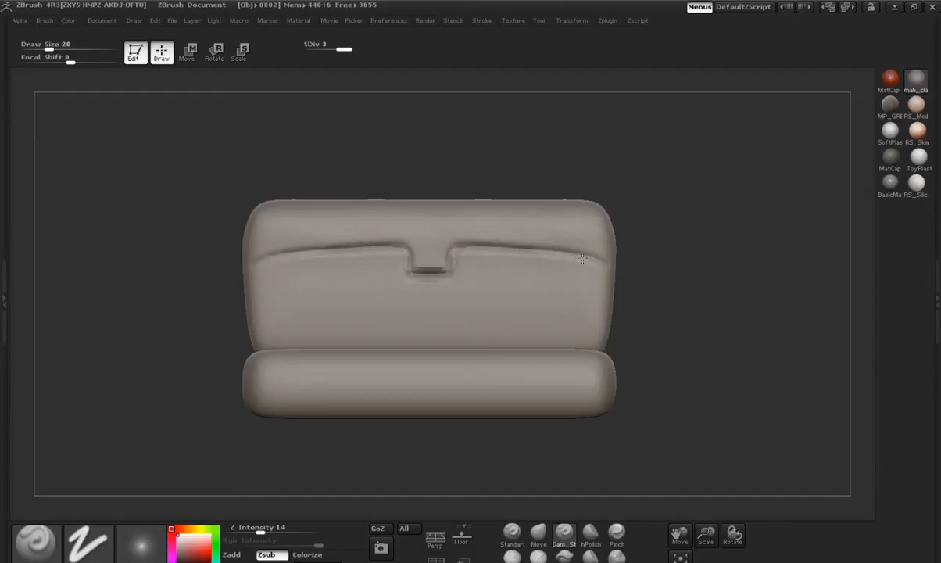
drag(581, 259, 512, 268)
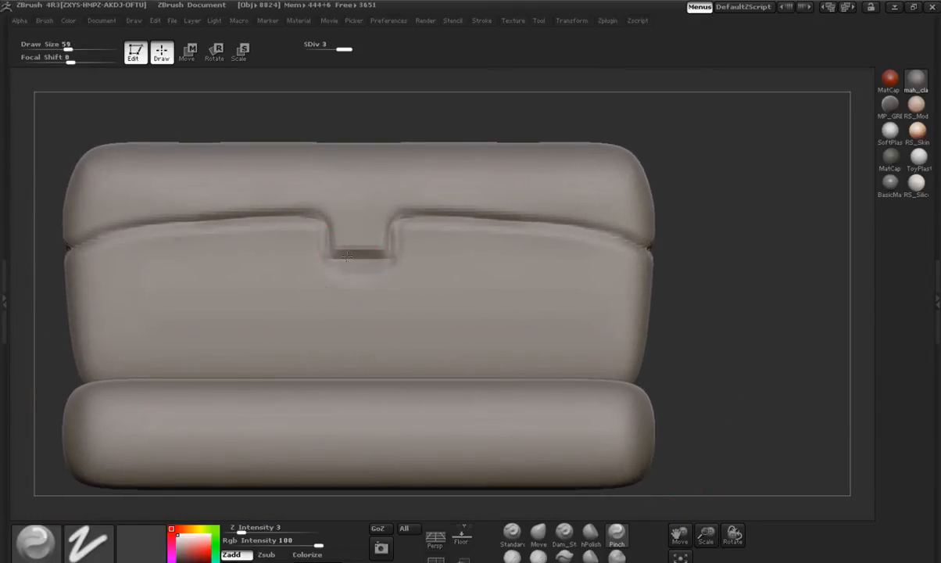
Add notches along the backrest's lower edge with the sculpt brush
click(376, 266)
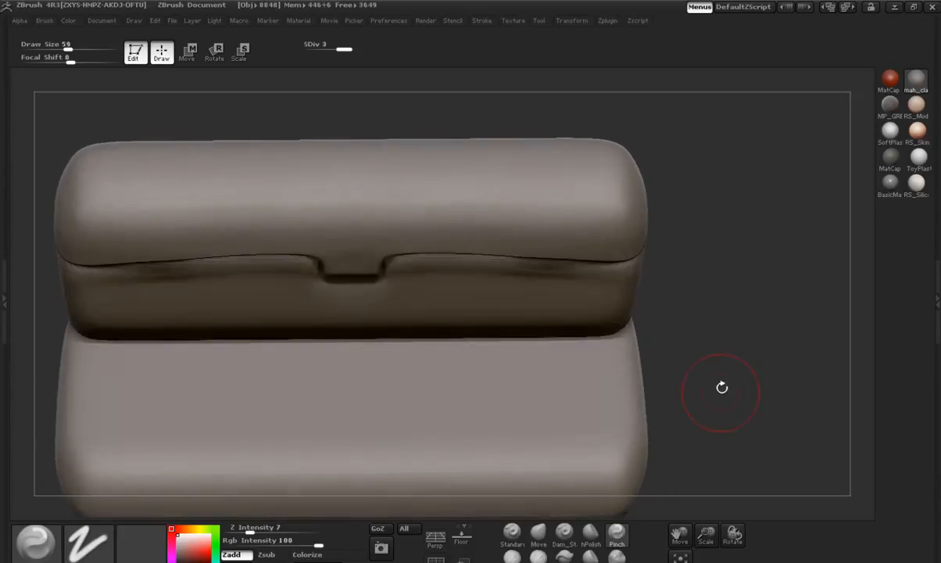
click(537, 534)
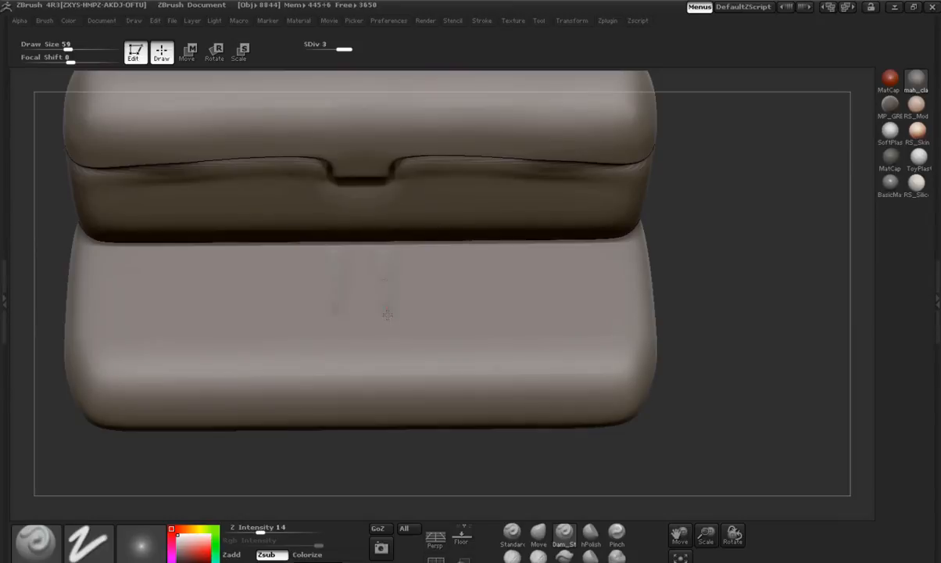
drag(383, 258, 383, 368)
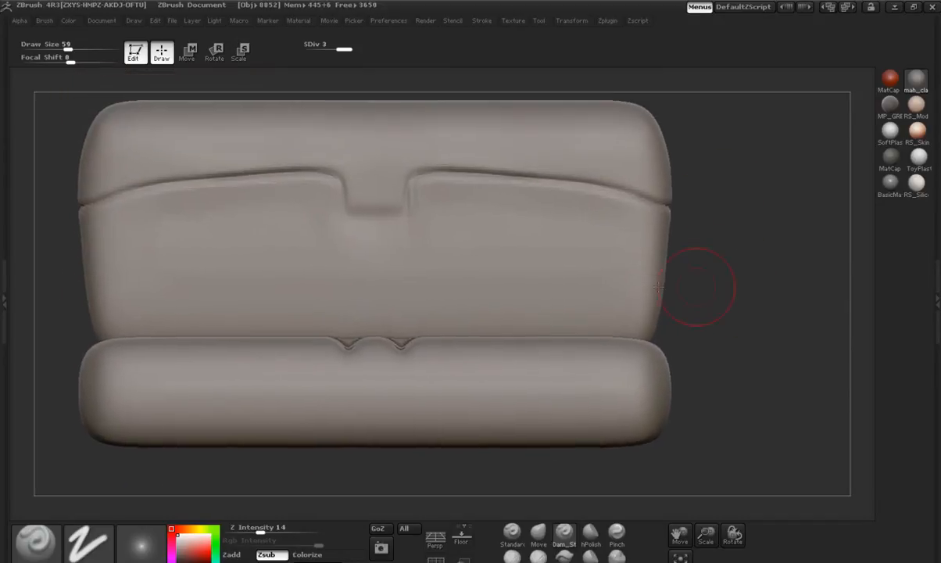
Carve a central vertical seam from the backrest down the middle of the seat cushion
click(350, 221)
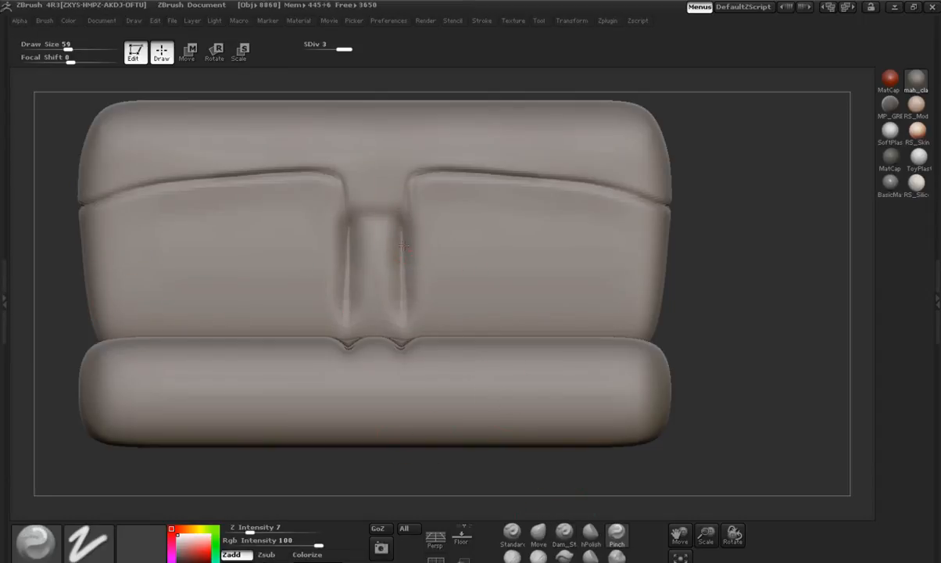
click(399, 243)
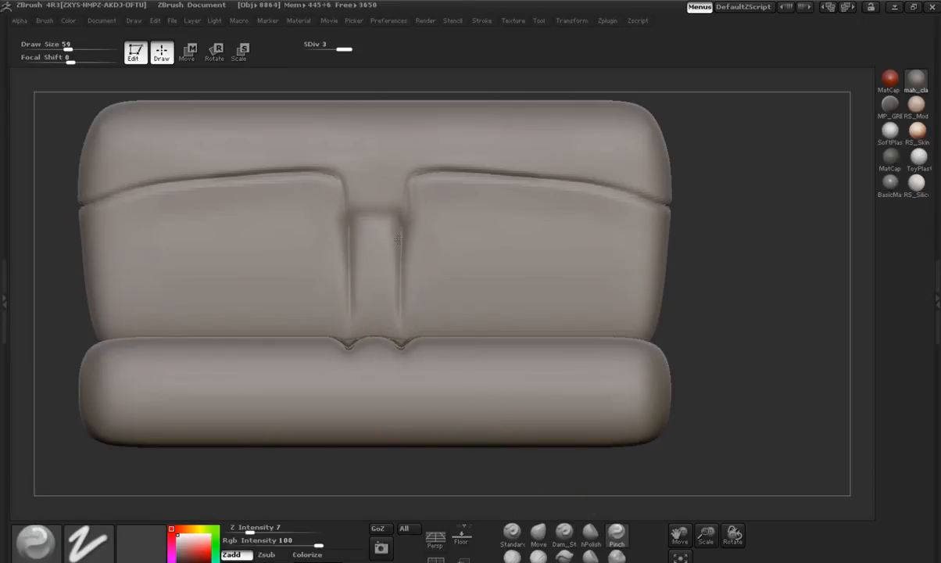
drag(399, 238, 754, 331)
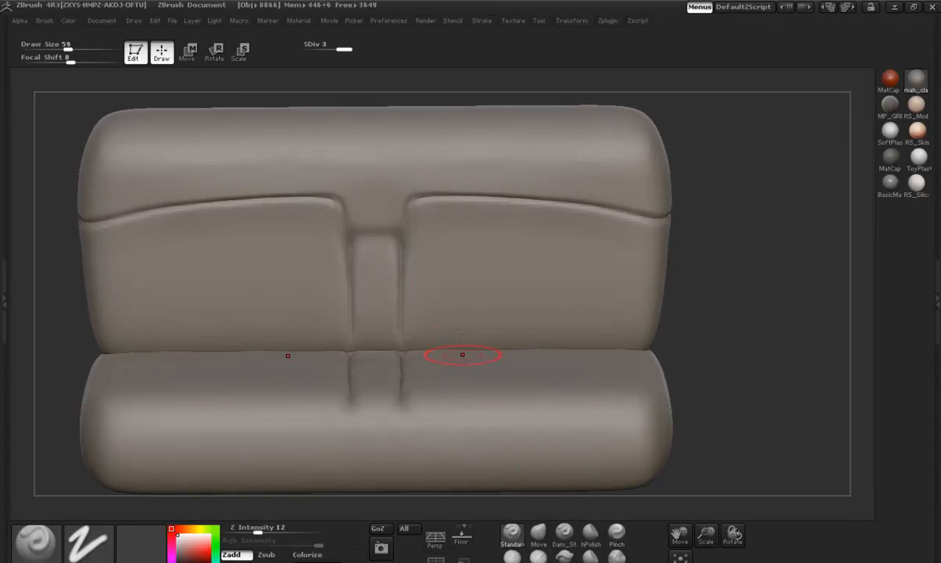
mouse_move(444, 231)
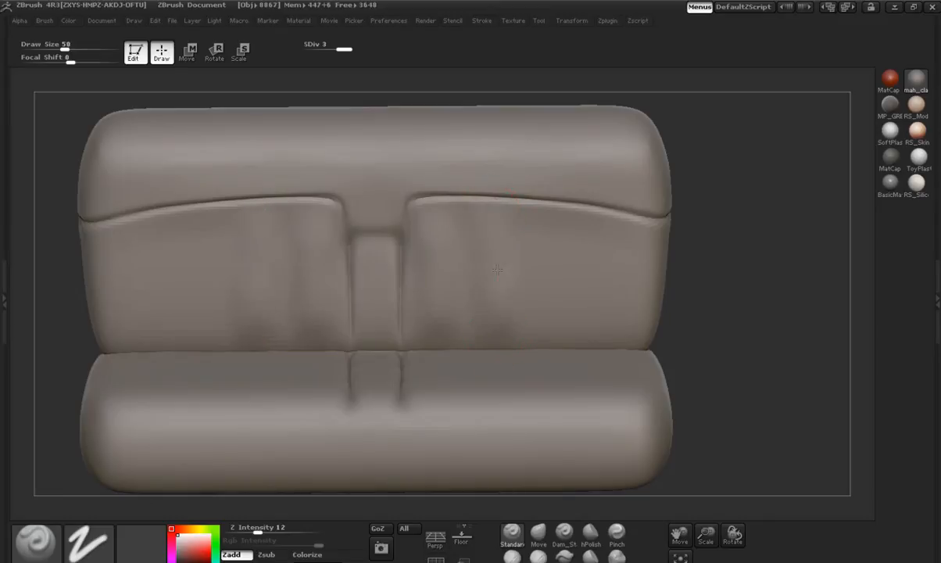
Cut vertical pleat creases across both backrest panels
click(540, 213)
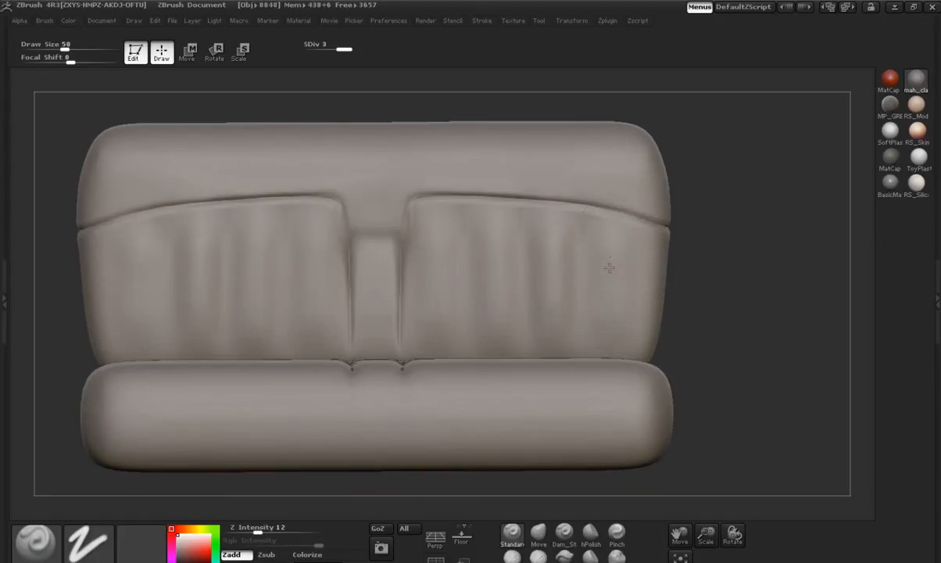
drag(610, 269, 712, 350)
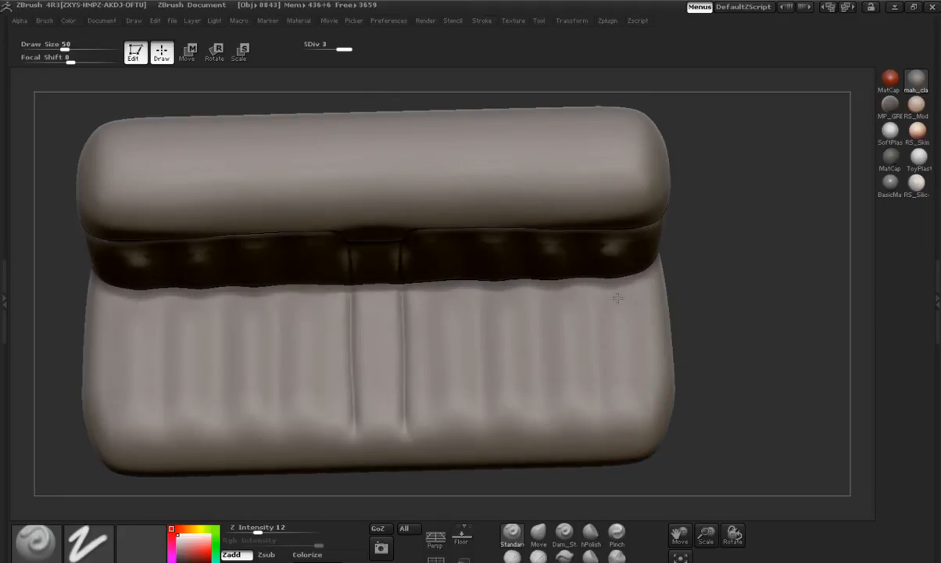
drag(617, 298, 727, 336)
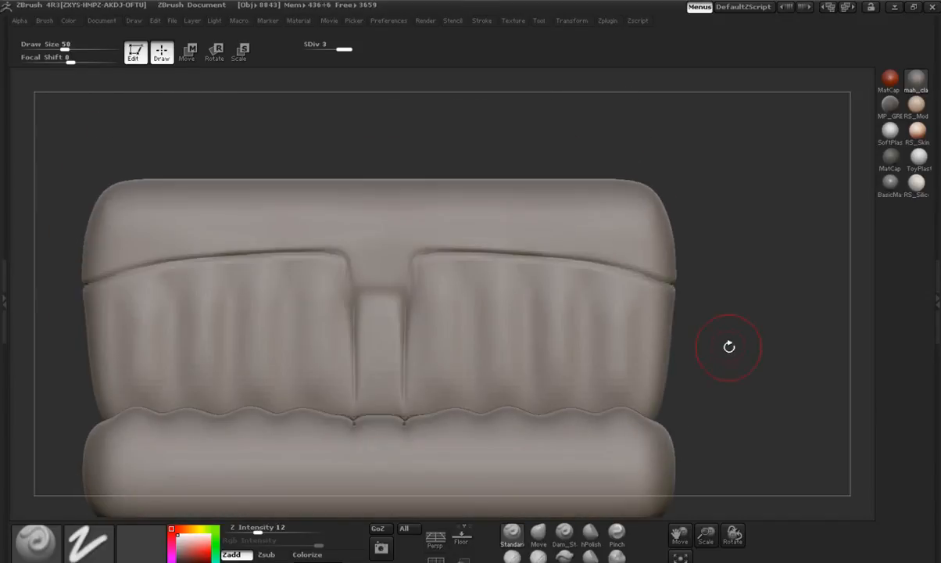
click(591, 534)
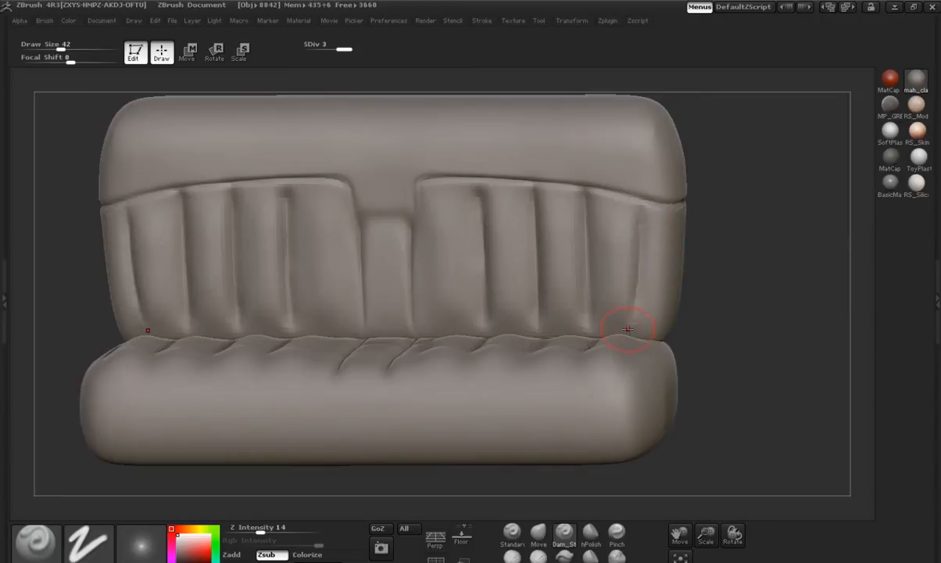
Add stitched pleat notches along the cushion's edge, viewed from above
drag(629, 329, 718, 316)
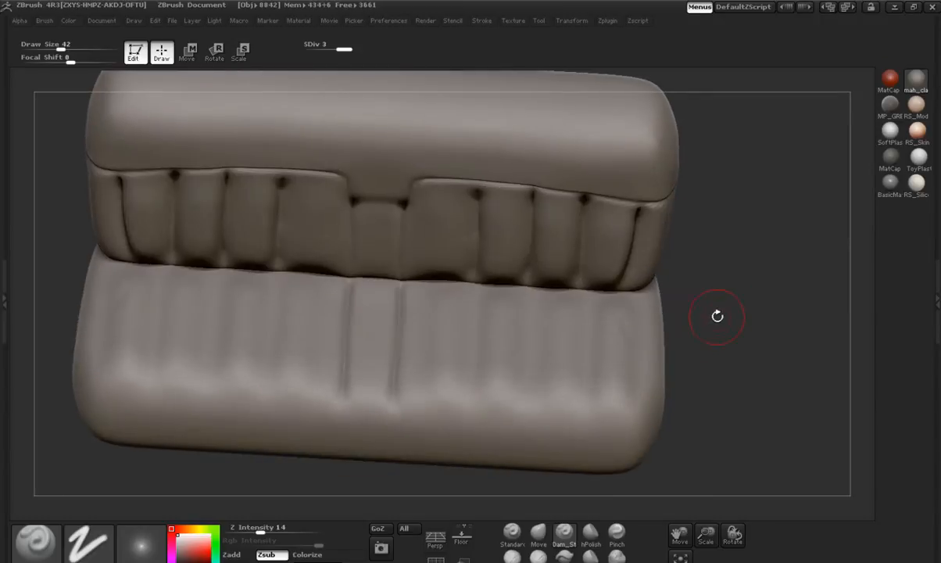
drag(716, 315, 475, 365)
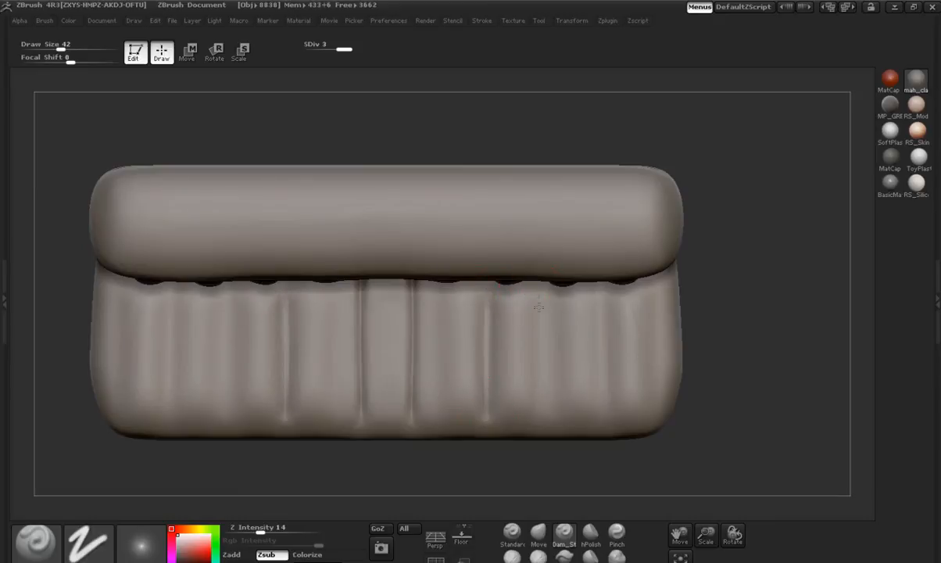
Crease and pinch pleat lines across the top of the seat cushion
click(606, 294)
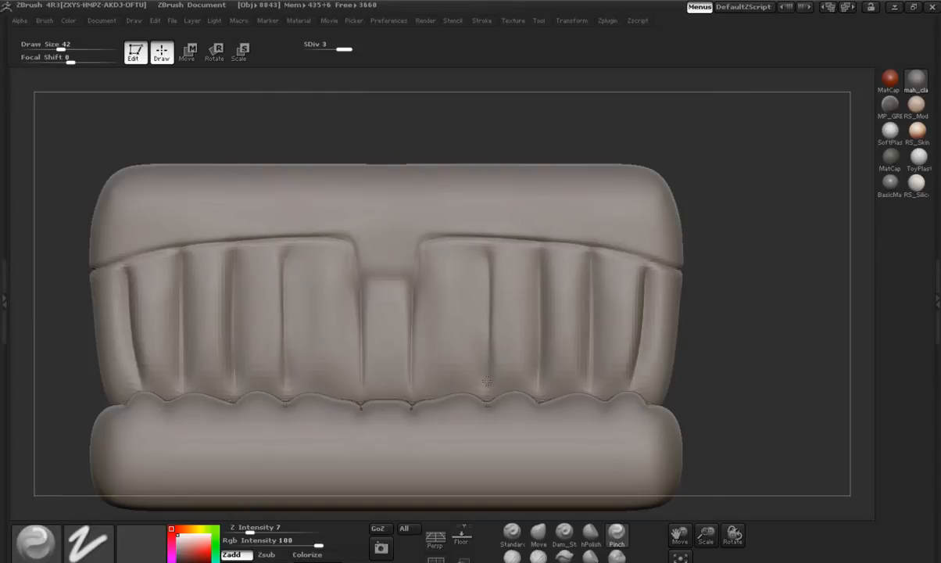
click(538, 383)
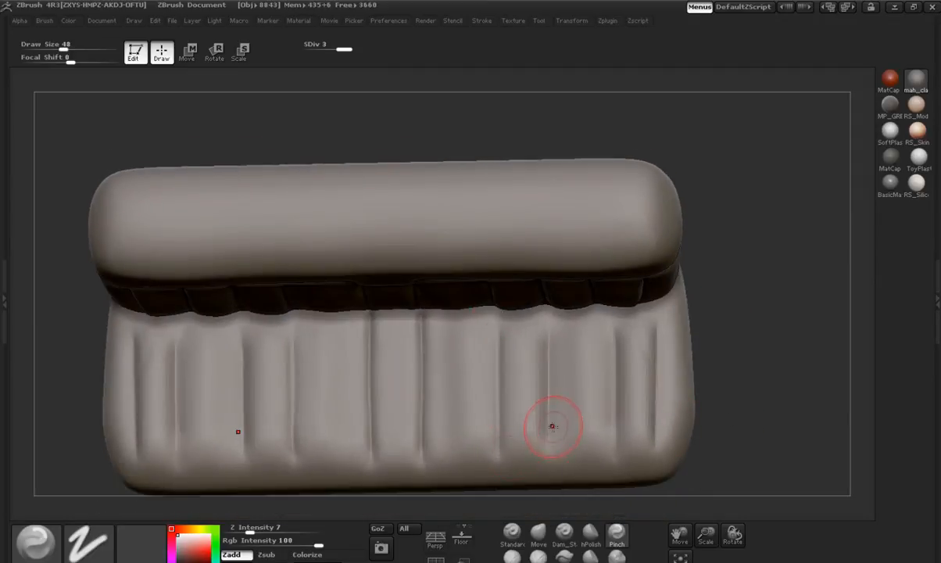
drag(550, 425, 735, 388)
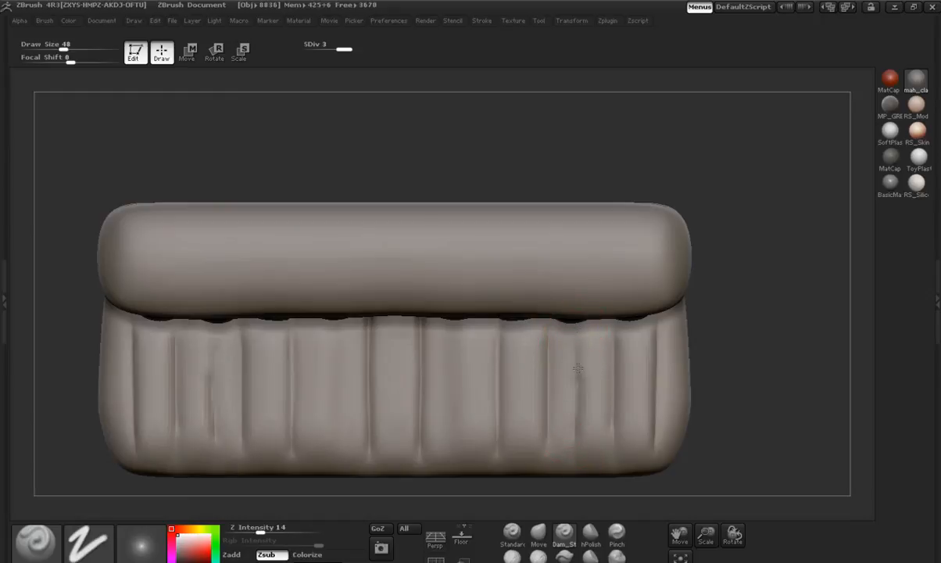
click(591, 535)
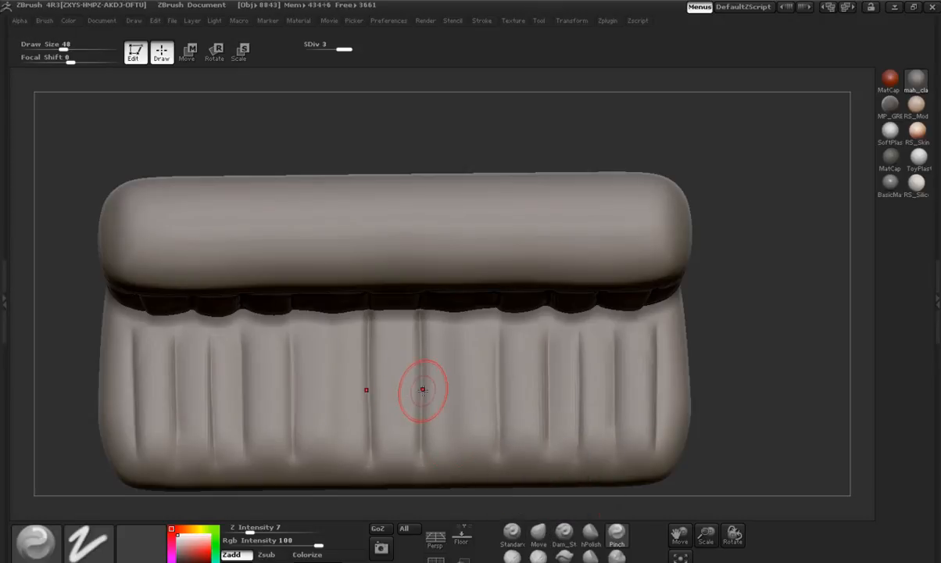
drag(422, 391, 762, 292)
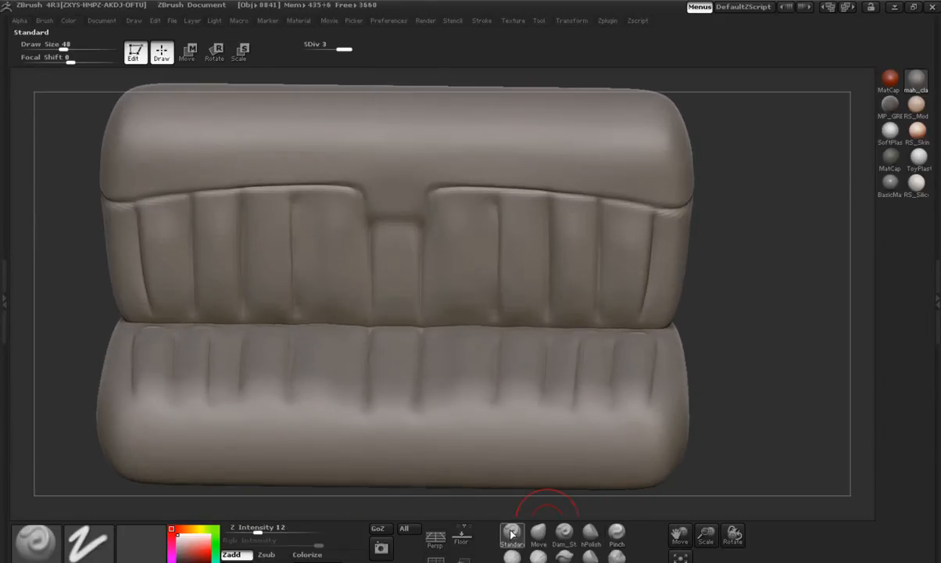
Pick a different sculpt brush and adjust its settings for tighter pleats
click(194, 544)
text(5)
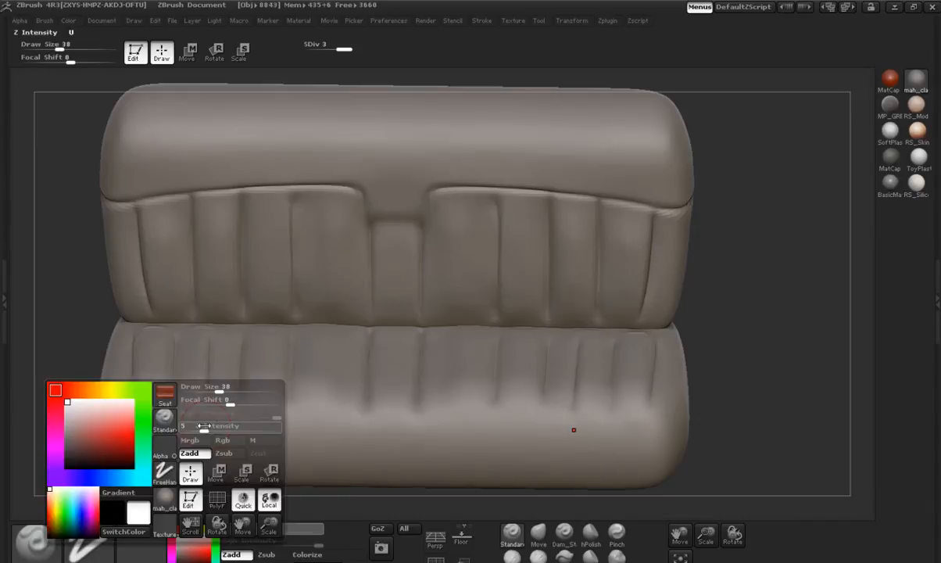
click(132, 416)
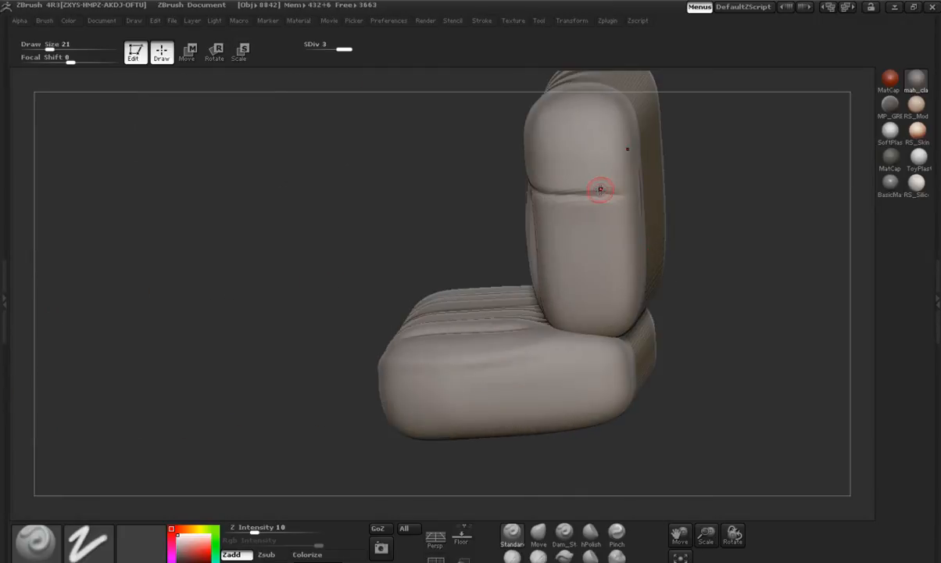
Orbit the seat through back, side and three-quarter views to inspect its low-SDiv form
drag(600, 189, 553, 156)
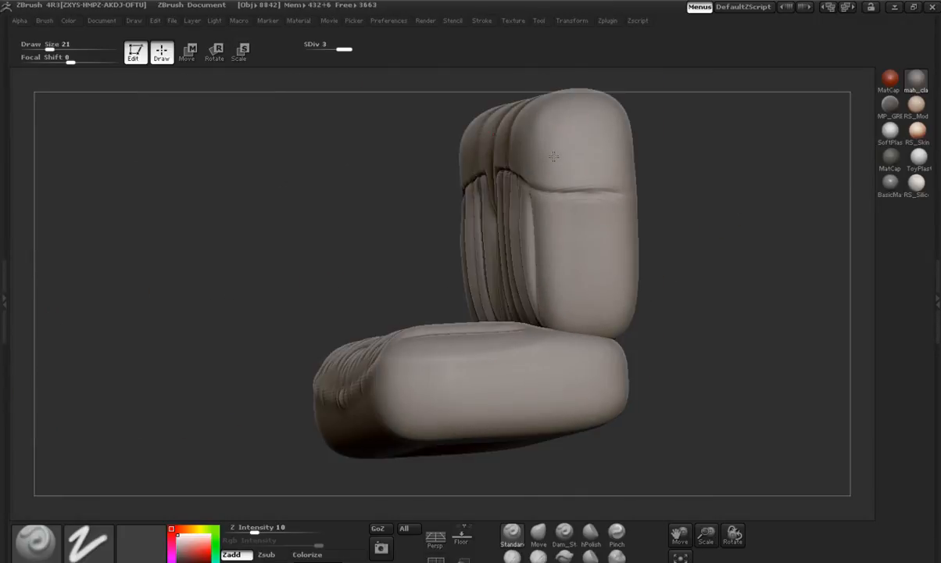
mouse_move(552, 141)
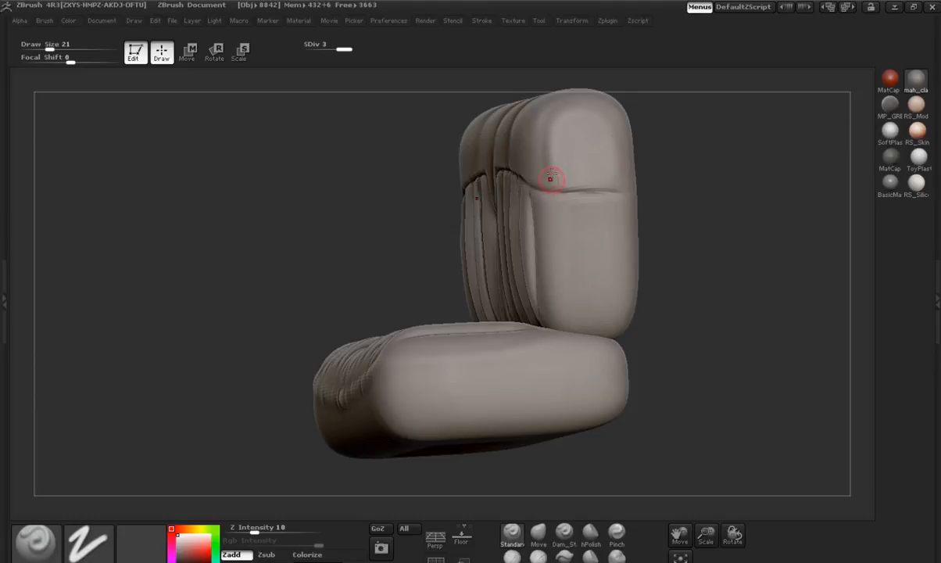
drag(551, 178, 699, 254)
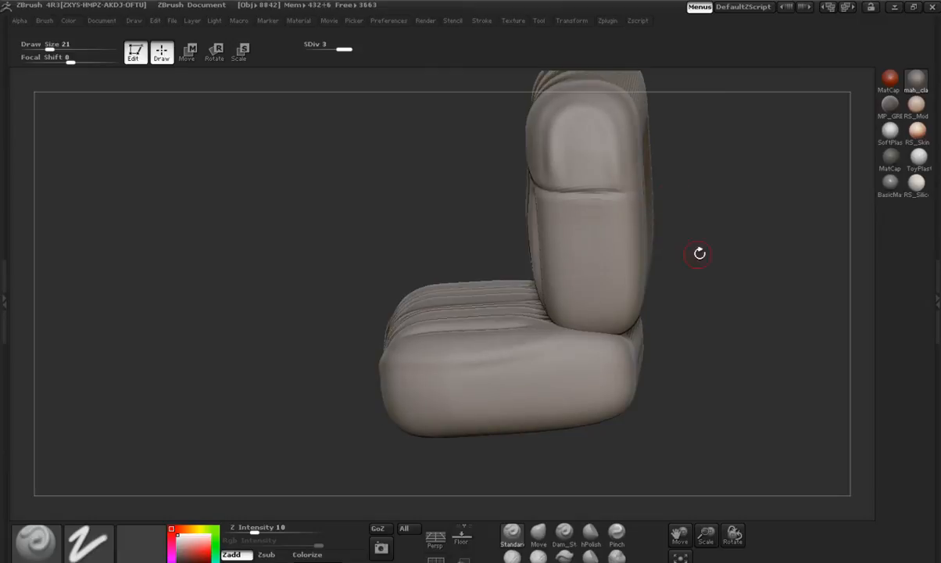
drag(701, 253, 560, 228)
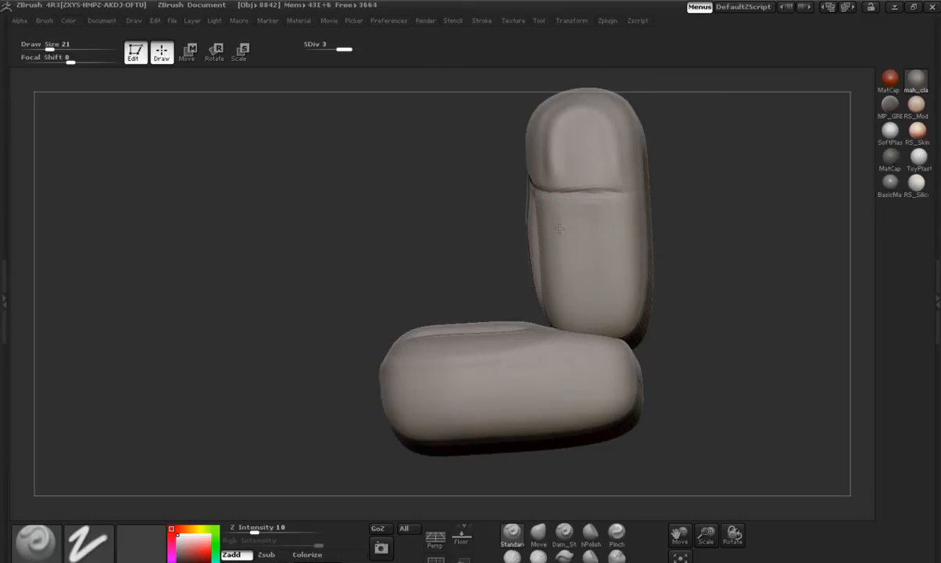
mouse_move(569, 310)
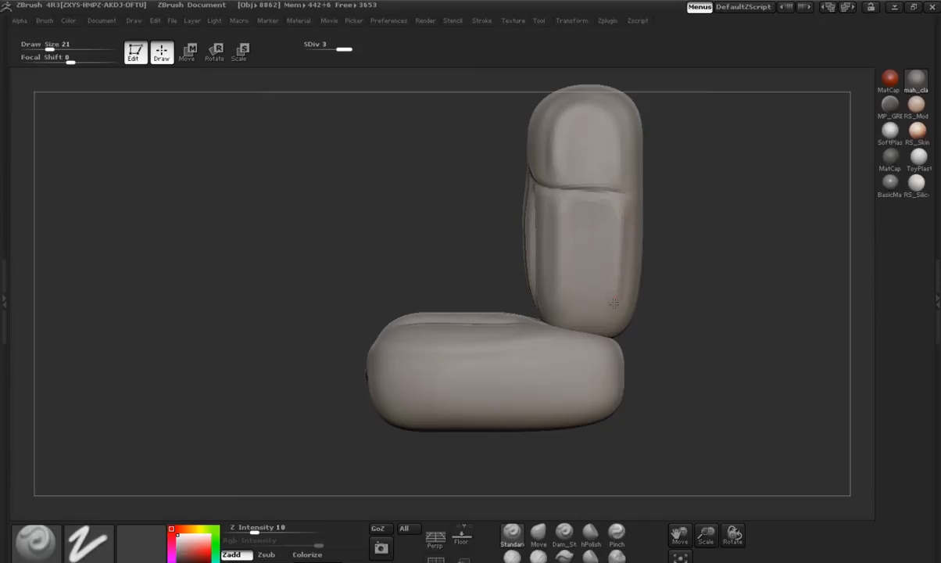
drag(613, 304, 716, 278)
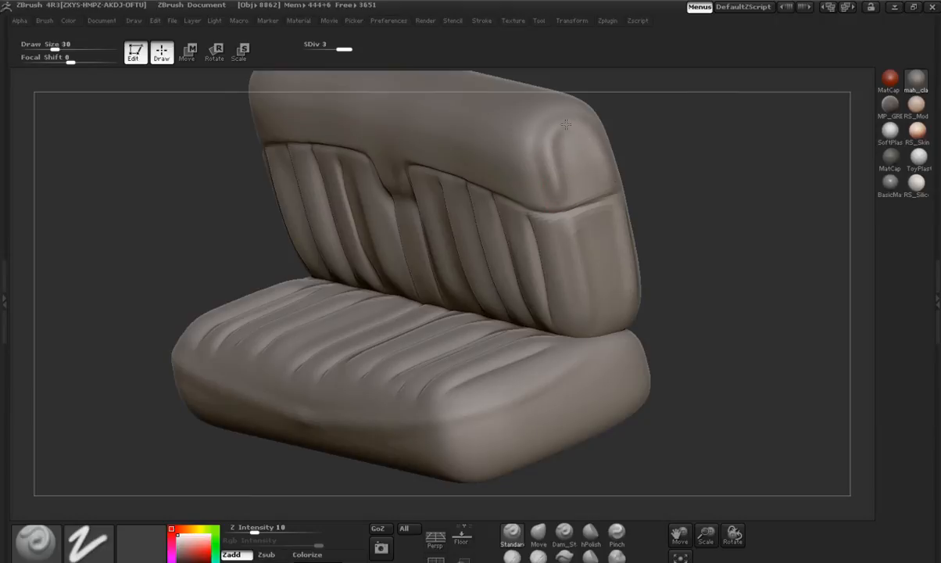
Carve an arched seam outlining the rounded side panel of the backrest bolster
drag(566, 125, 664, 180)
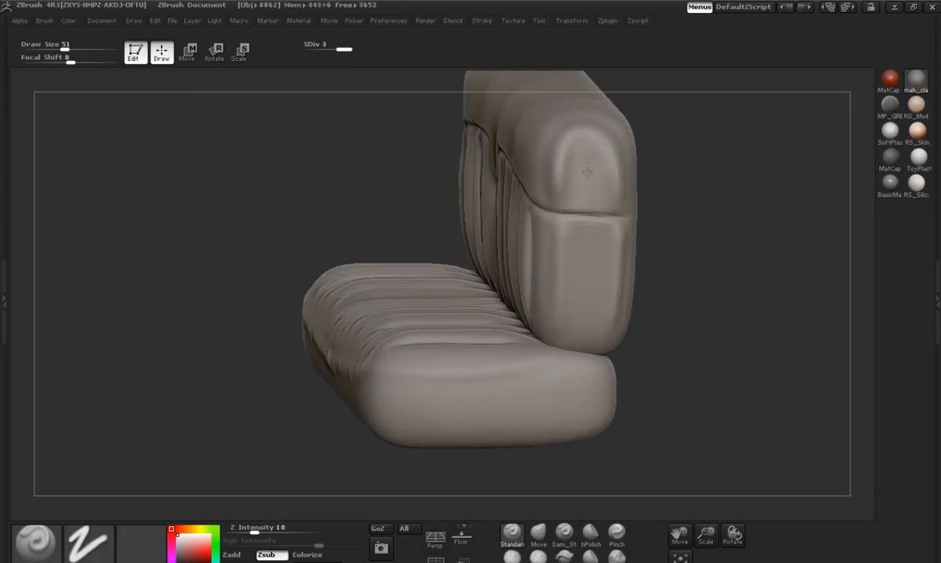
mouse_move(597, 160)
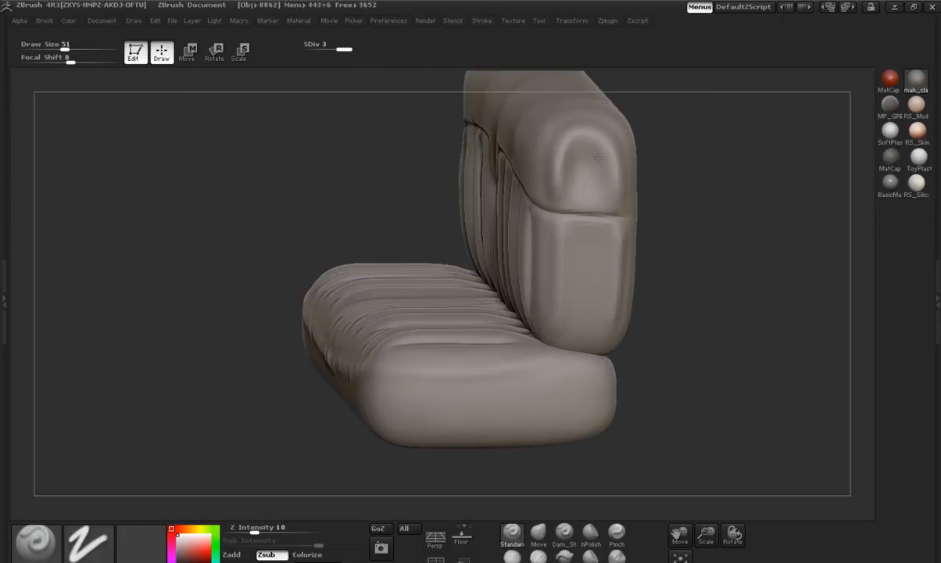
click(578, 252)
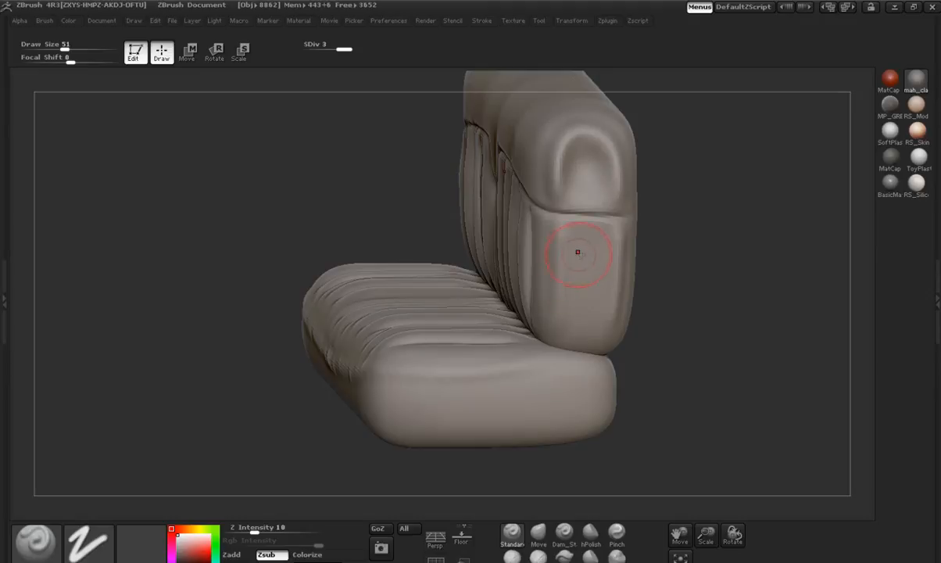
click(578, 252)
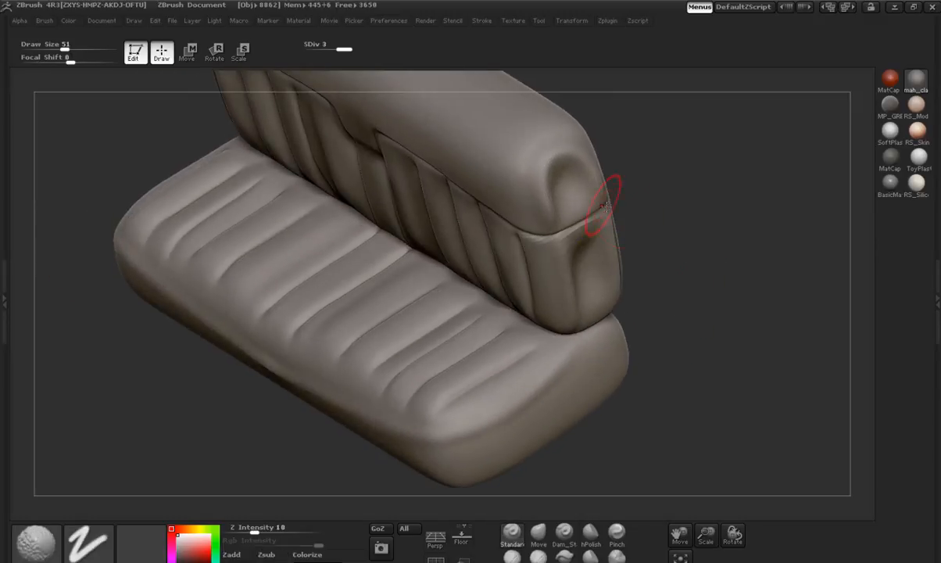
Smooth the seat front at lower SDiv, leaving fine puckered wrinkles along the seams
drag(606, 206, 772, 228)
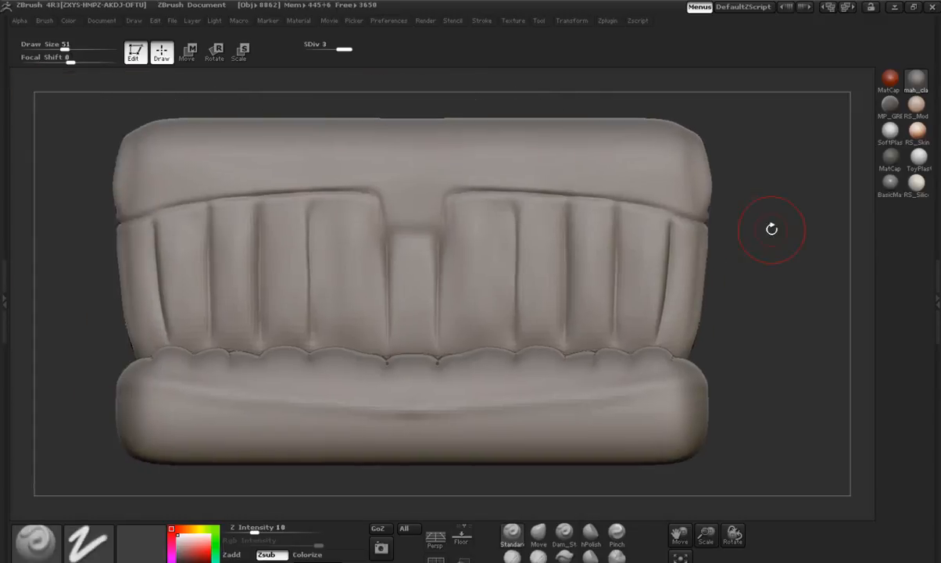
drag(772, 228, 633, 450)
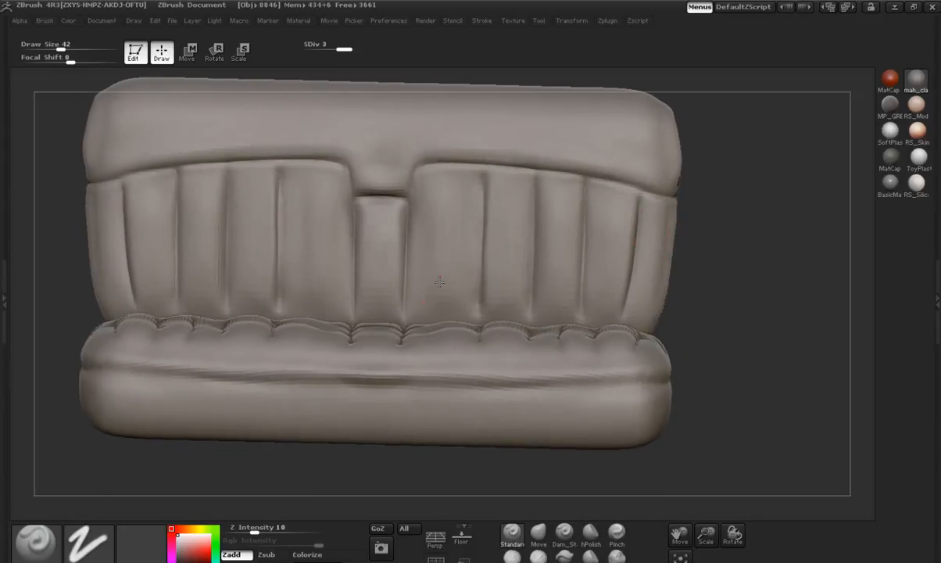
mouse_move(446, 303)
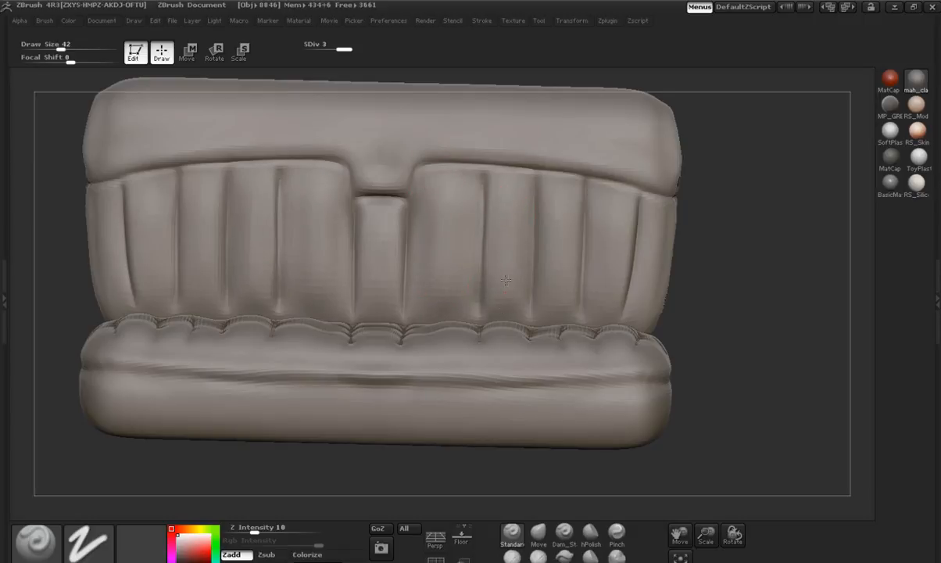
drag(503, 282, 757, 262)
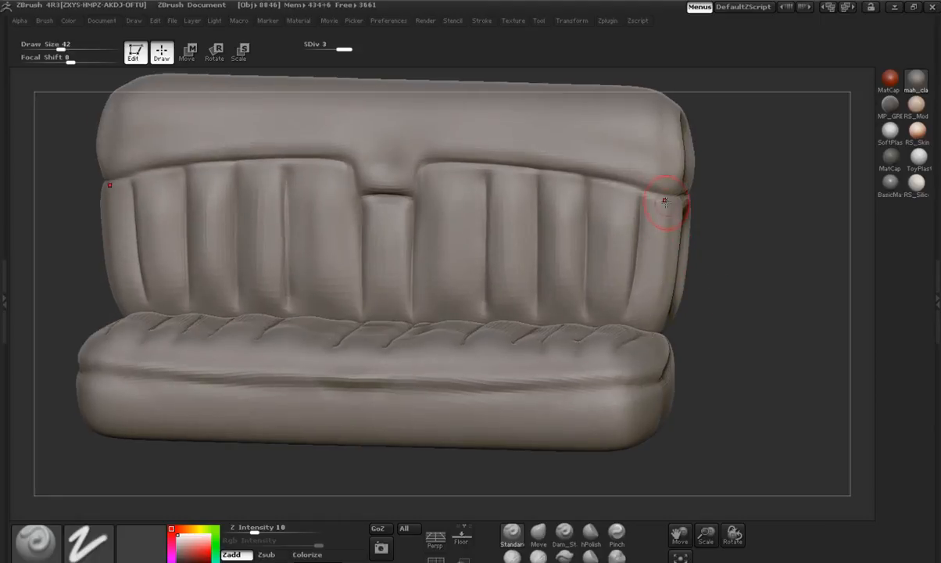
Push the backrest's top roll down into a sharp central dip over the panel notch
drag(669, 202, 711, 340)
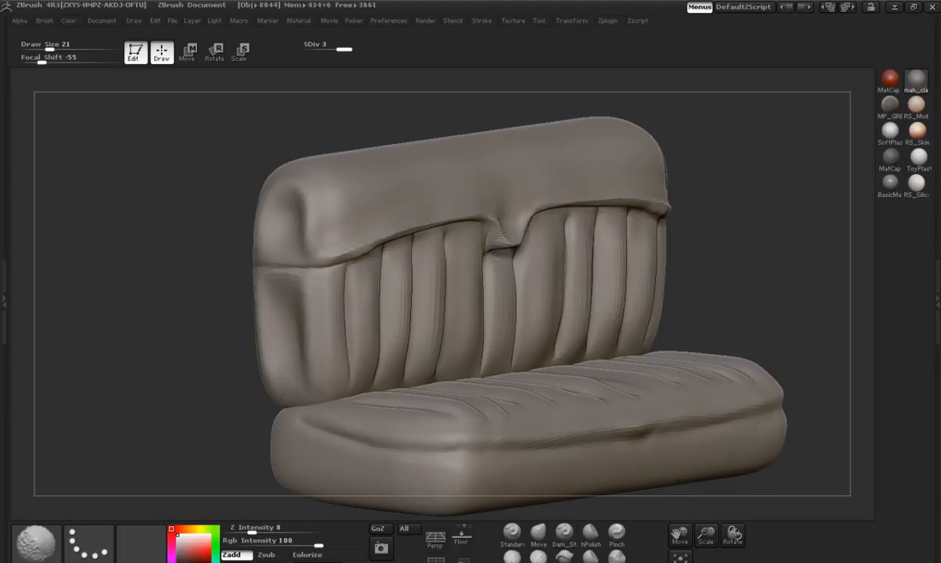
mouse_move(88, 544)
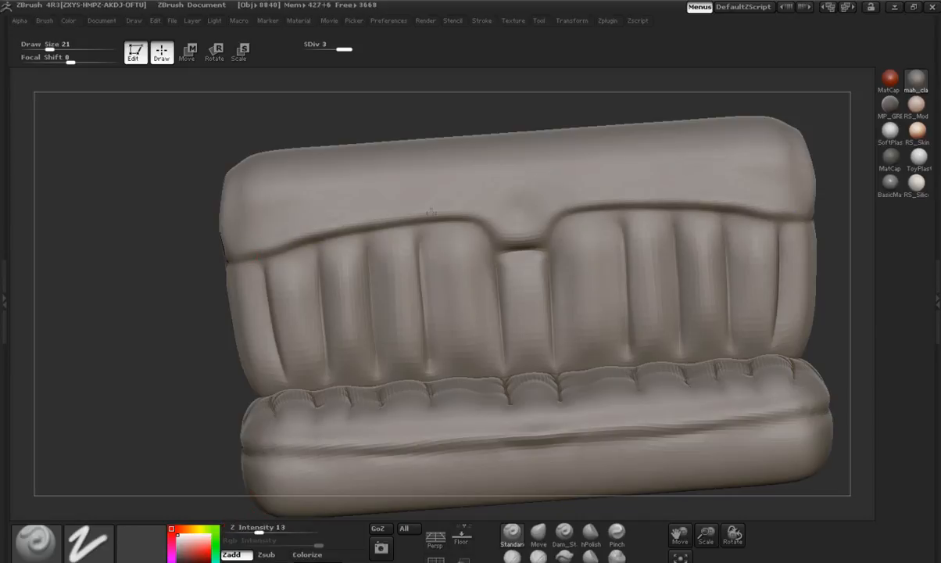
click(504, 242)
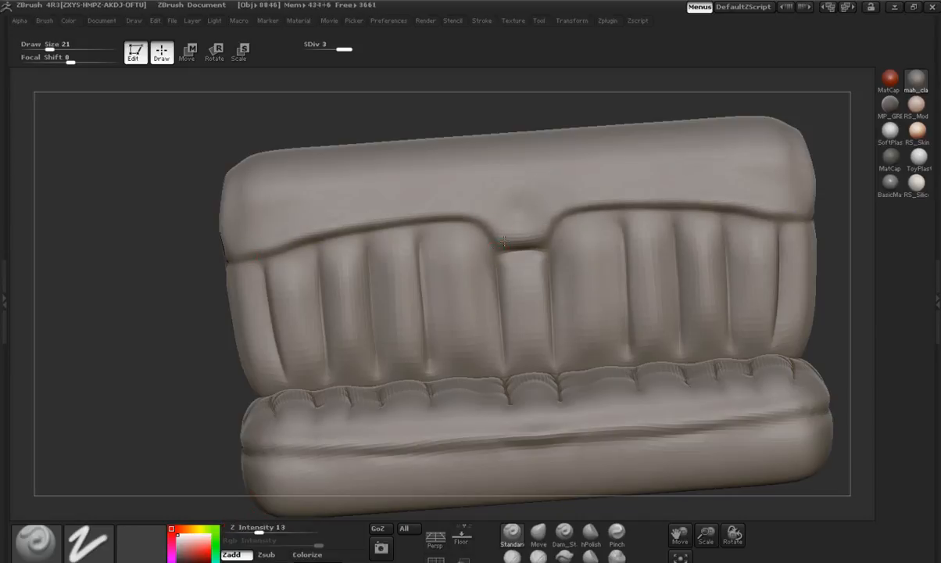
click(472, 261)
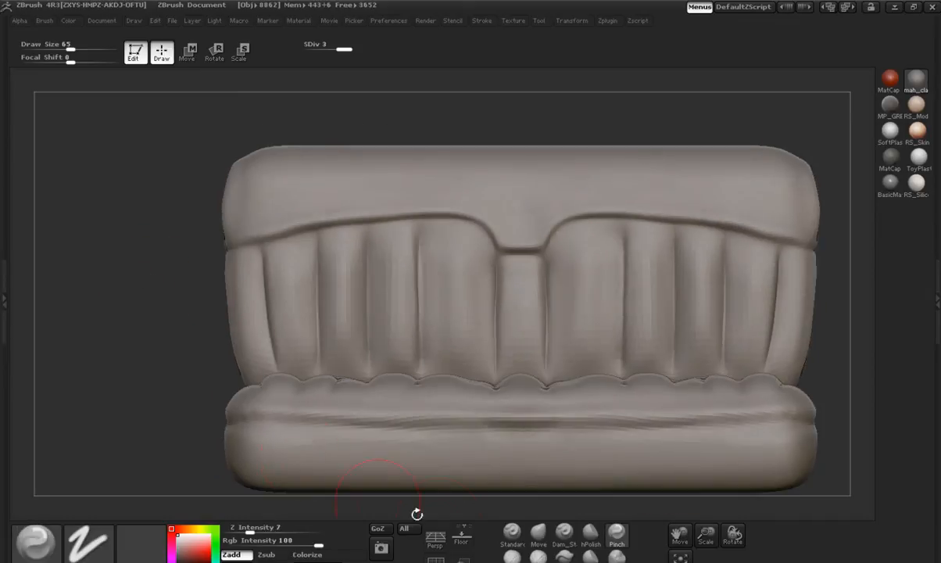
Stroke the backrest to soften the top-seam curve and the pleats beneath it
click(566, 279)
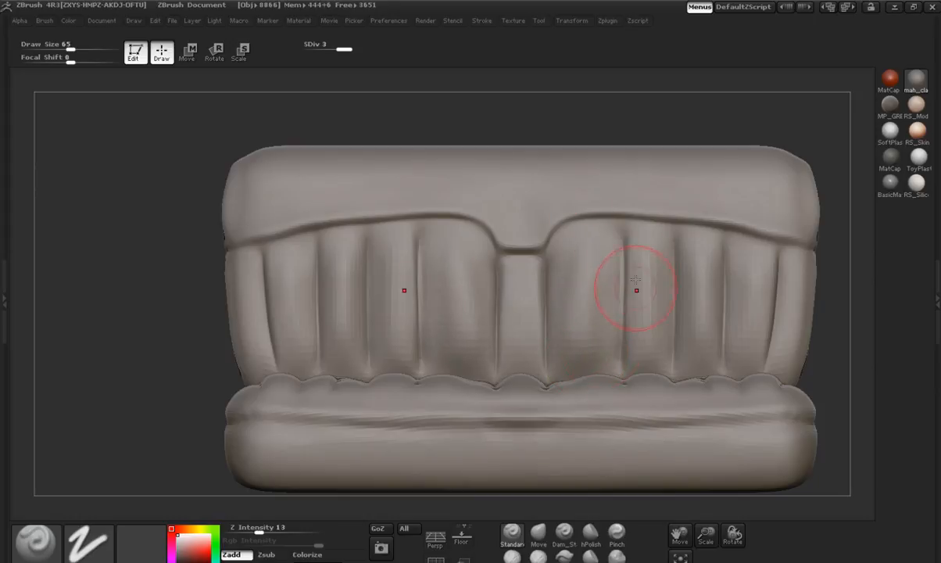
mouse_move(694, 251)
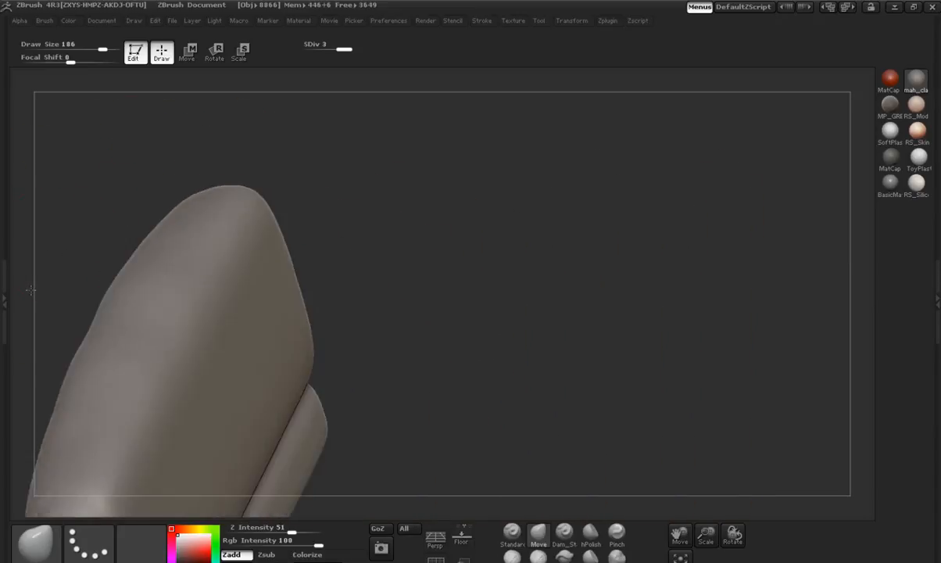
Pull the backrest's top roll outward with the Move brush so it bulges over the pleats
drag(235, 313, 441, 215)
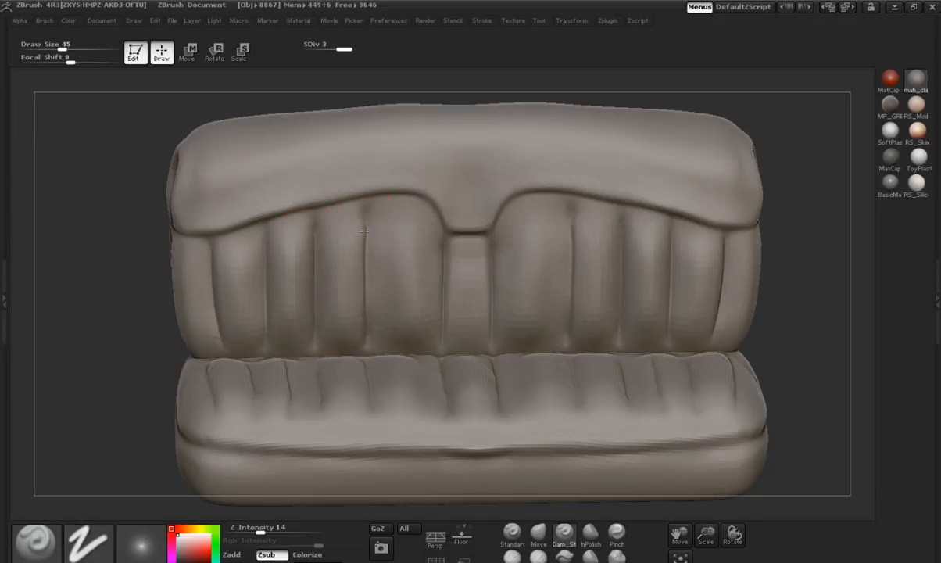
mouse_move(363, 217)
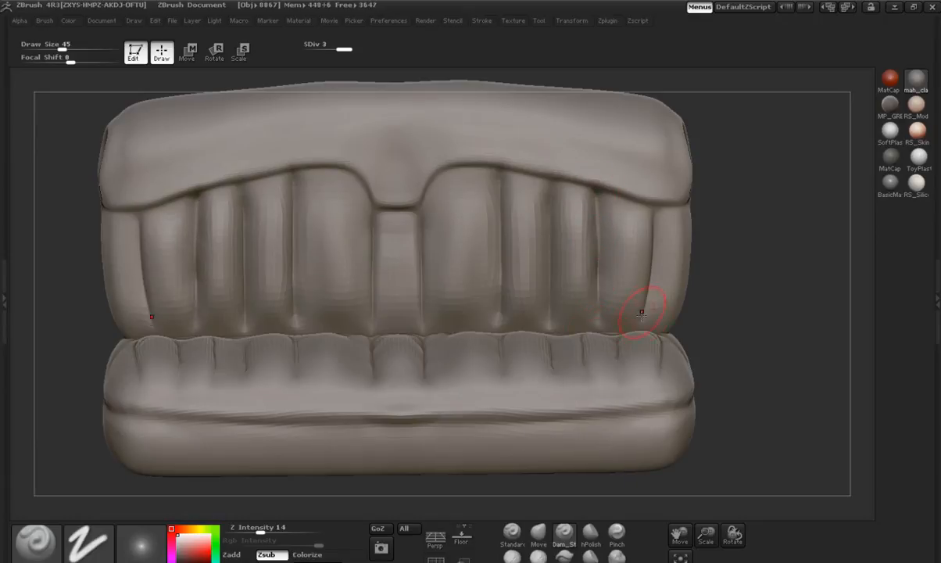
mouse_move(723, 282)
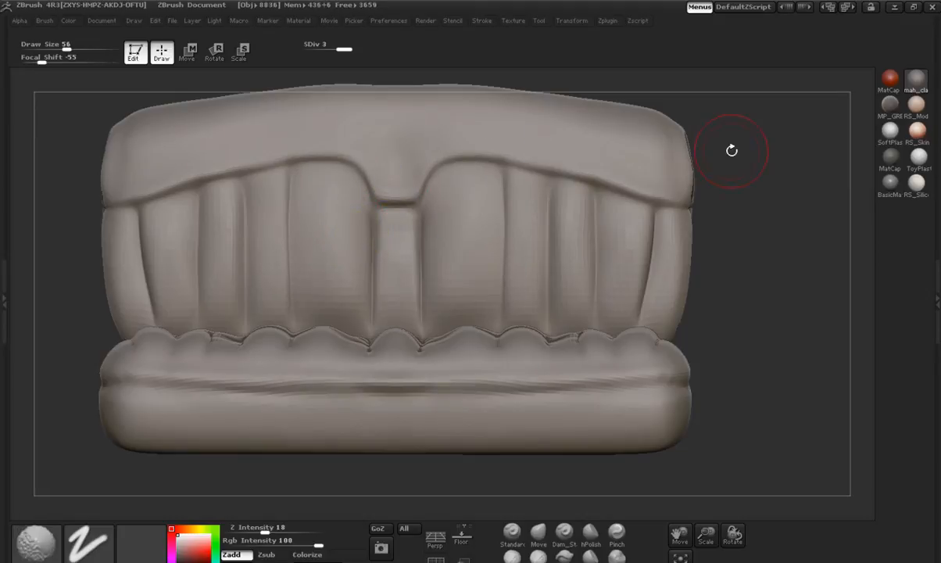
Orbit the seat to view the backrest pleats from the front
drag(731, 150, 665, 128)
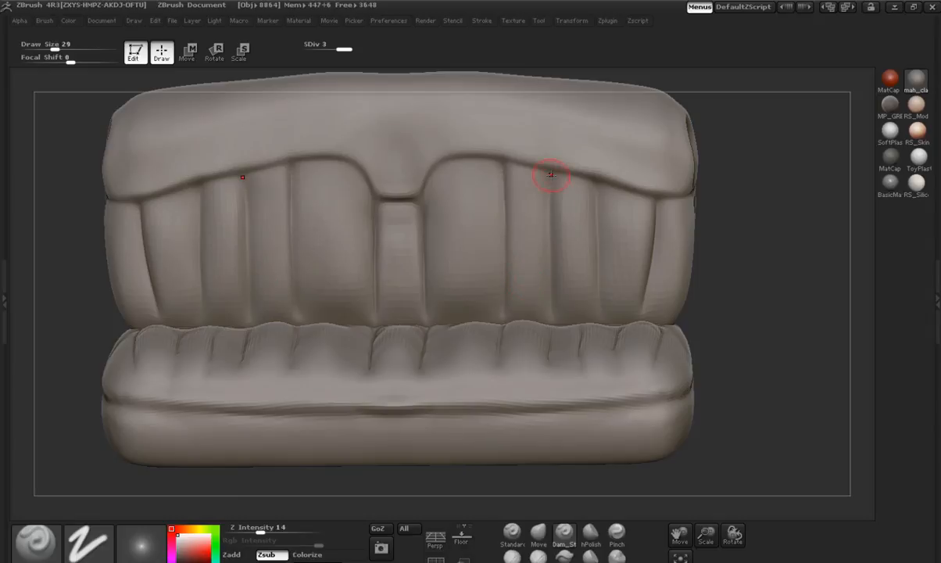
mouse_move(597, 316)
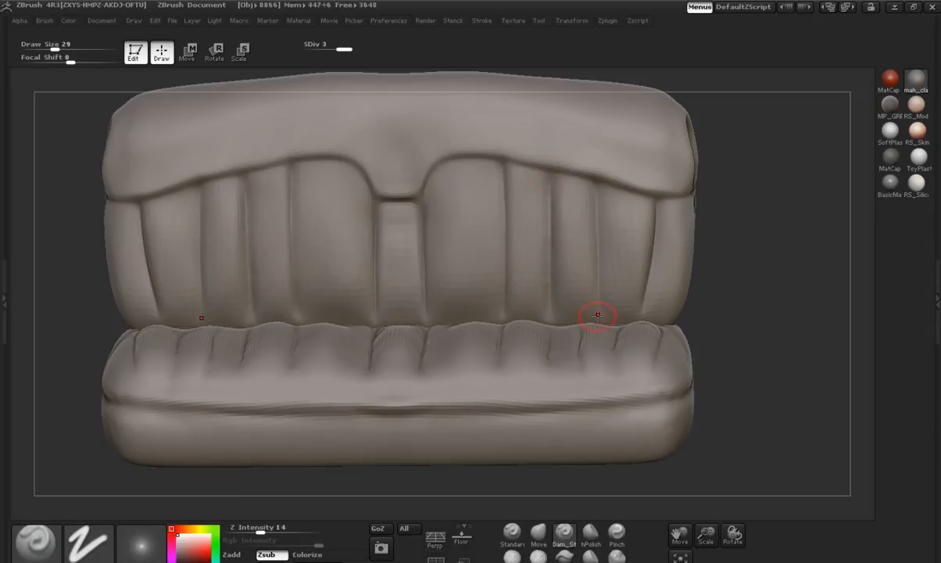
mouse_move(648, 199)
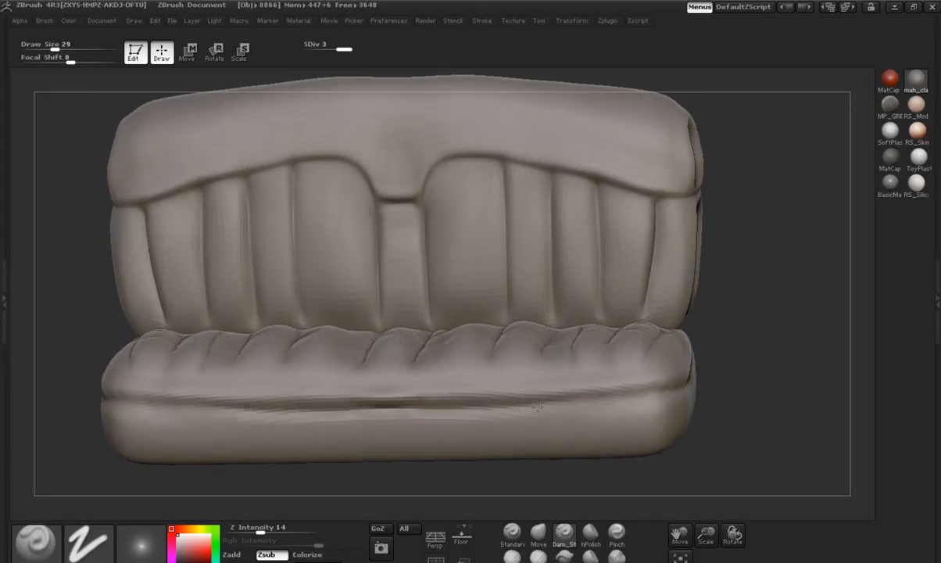
Turn the seat to inspect the cushion pleats straight on
drag(538, 406, 753, 426)
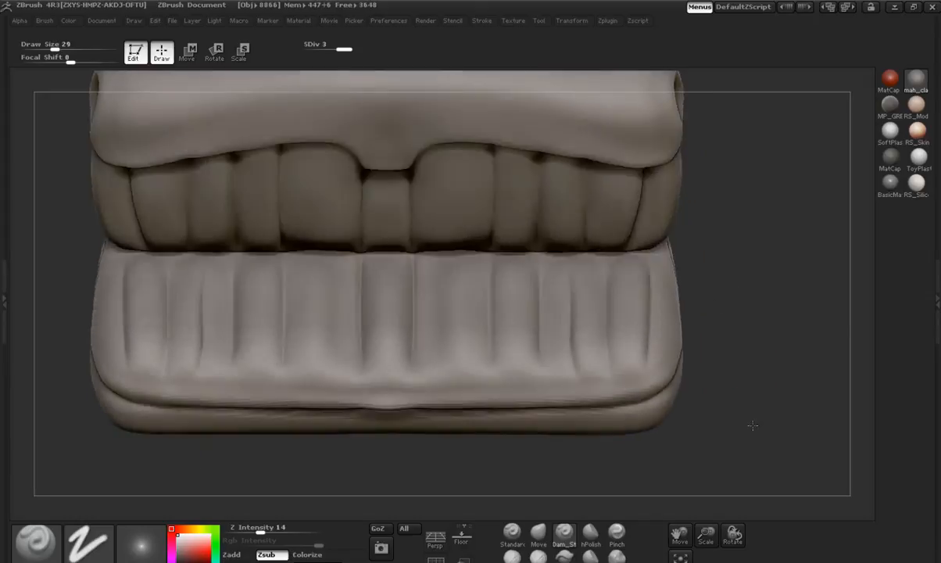